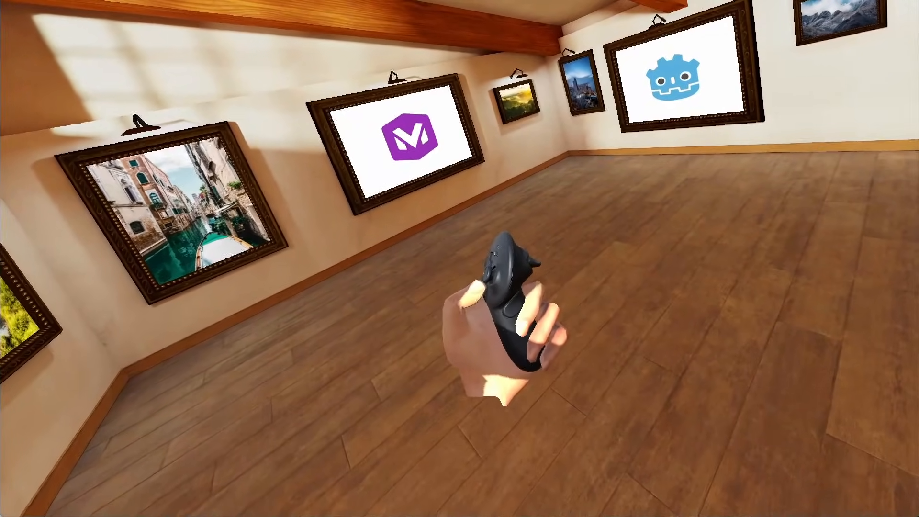
- Tick the Render Model extension under OpenXR Extensions and close Project Settings
scroll("right", 3)
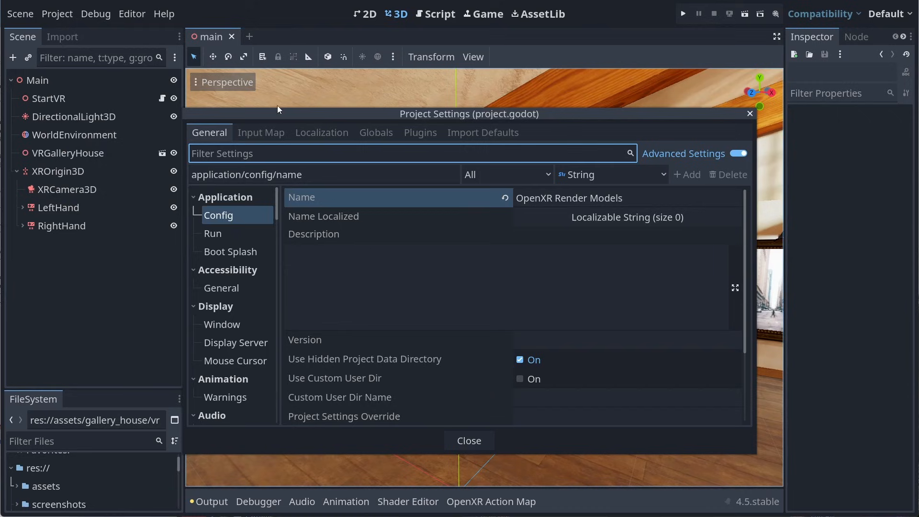
scroll("down", 3)
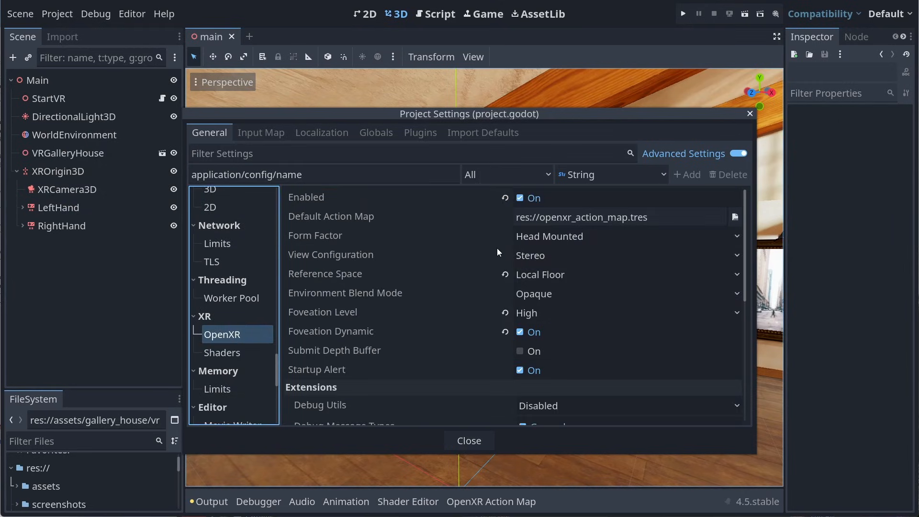
scroll("down", 3)
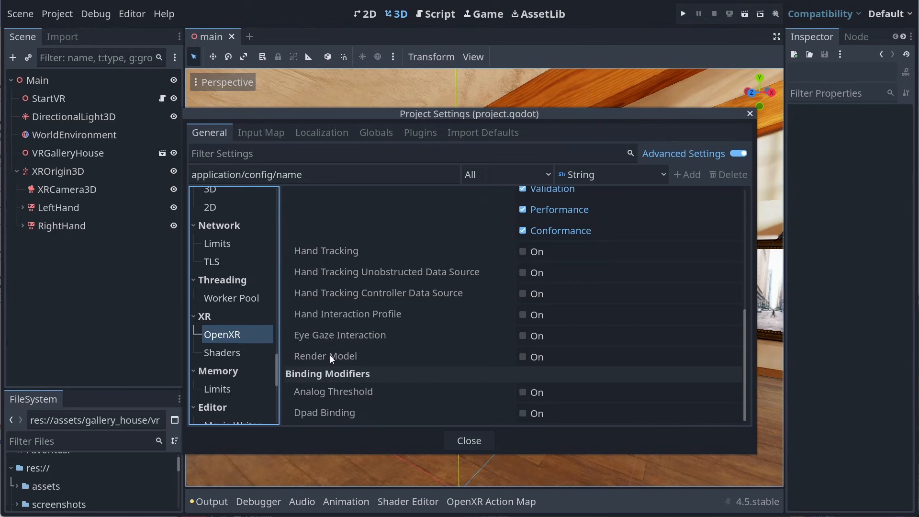
left_click(522, 357)
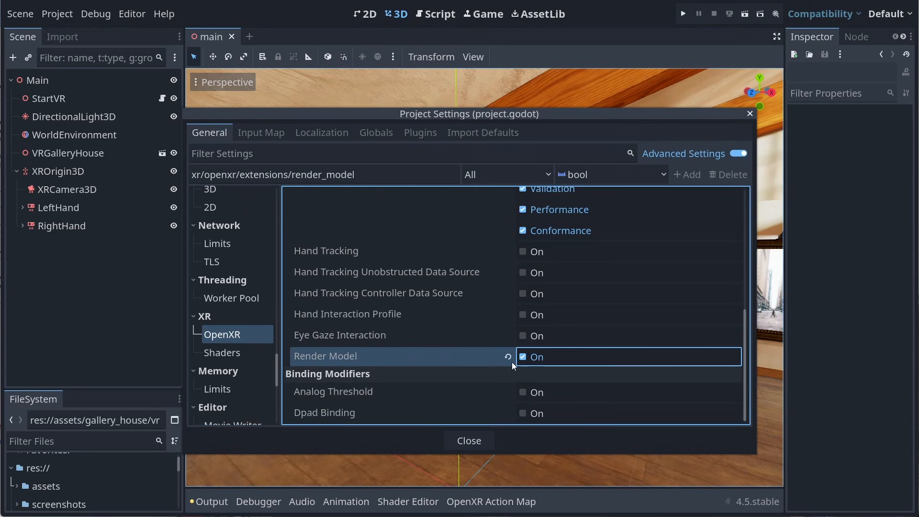
left_click(469, 440)
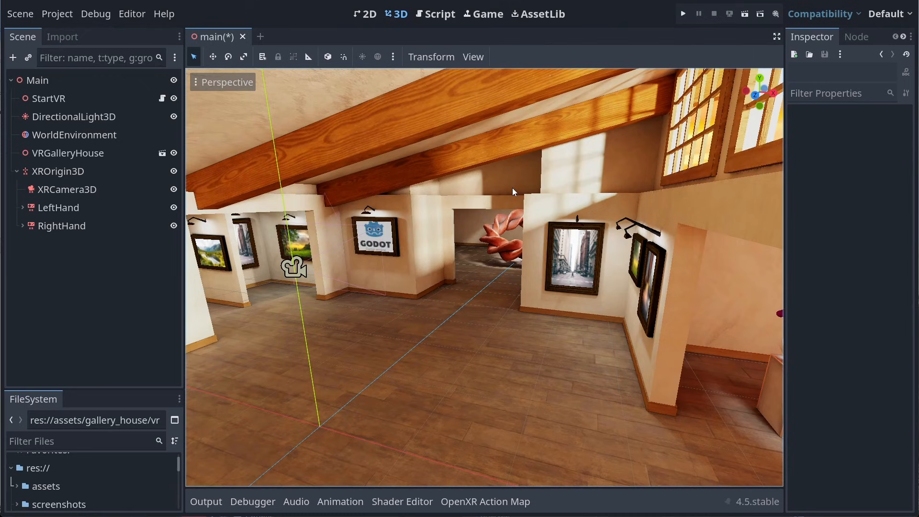
- Search 'rende' and create an OpenXRRenderModelManager child under XROrigin3D
left_click(58, 170)
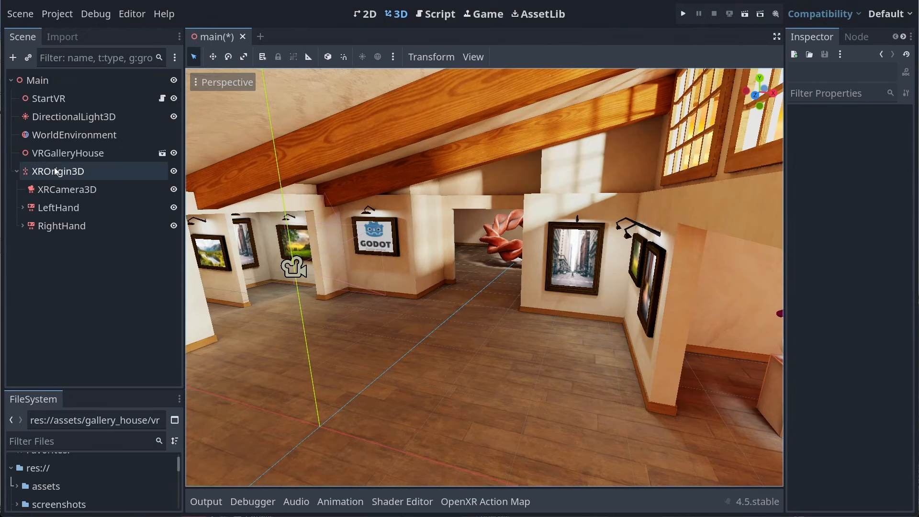
left_click(58, 171)
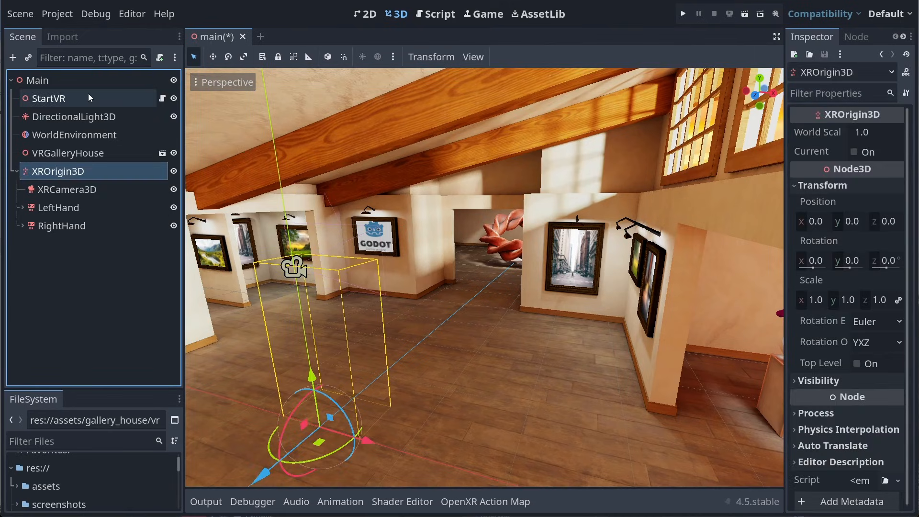
type("rende")
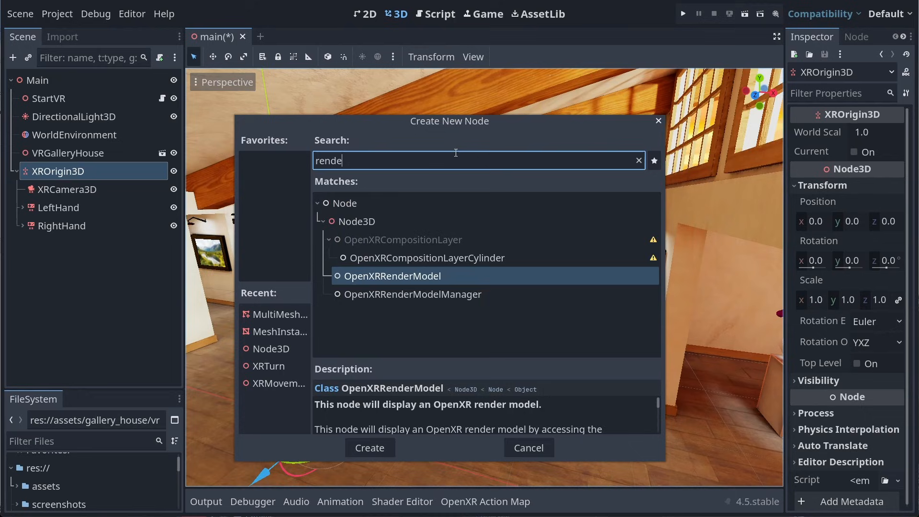
mouse_move(467, 309)
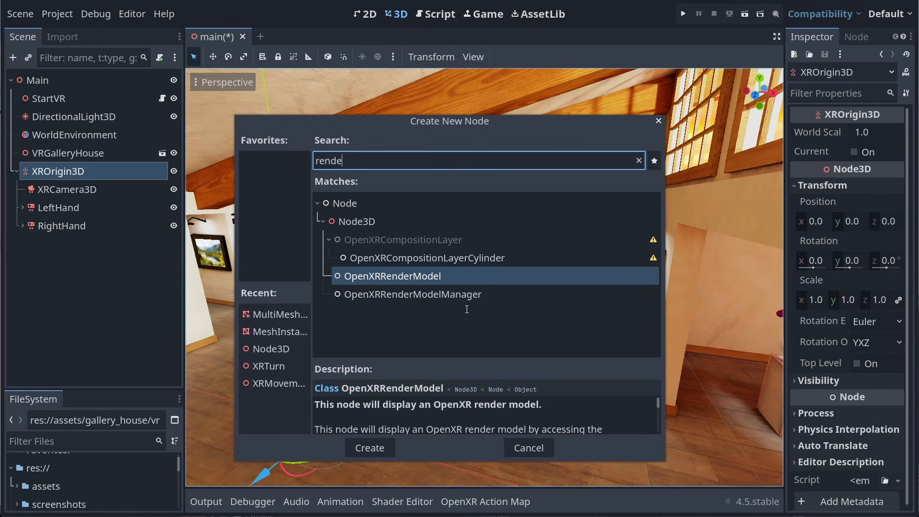
mouse_move(430, 282)
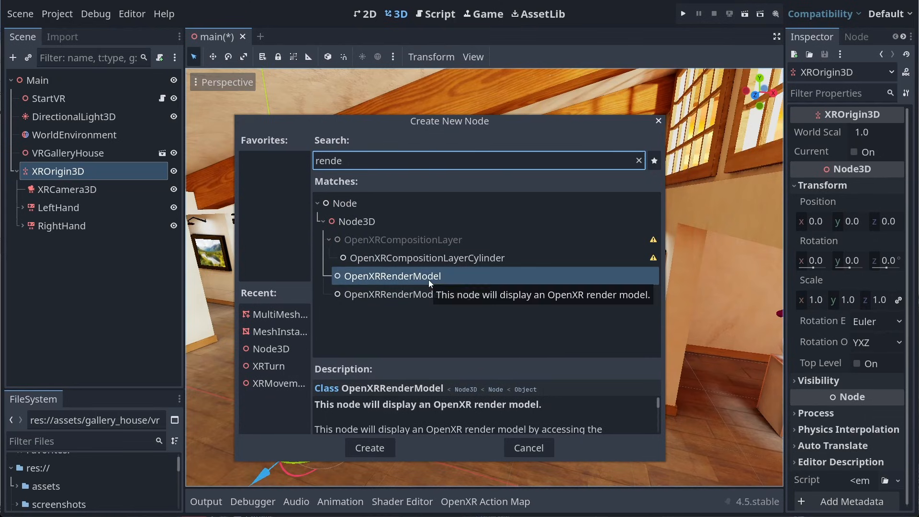
mouse_move(402, 284)
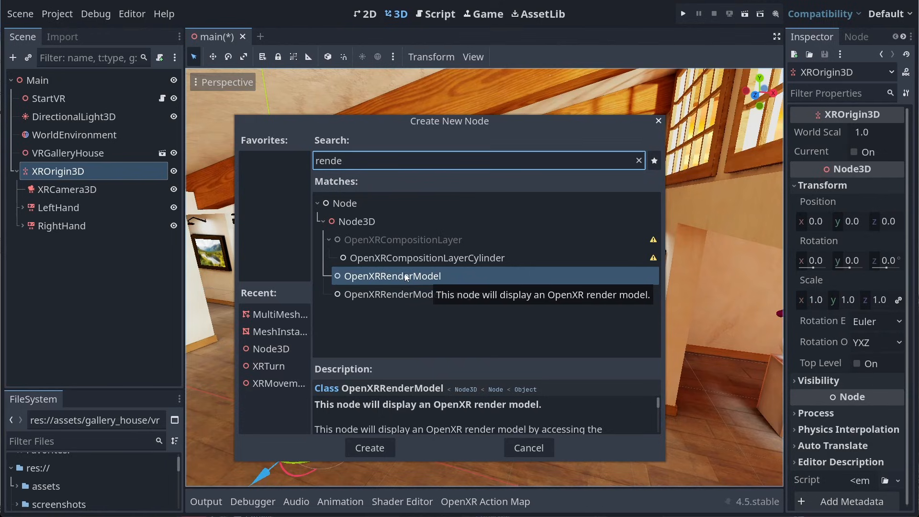
mouse_move(383, 301)
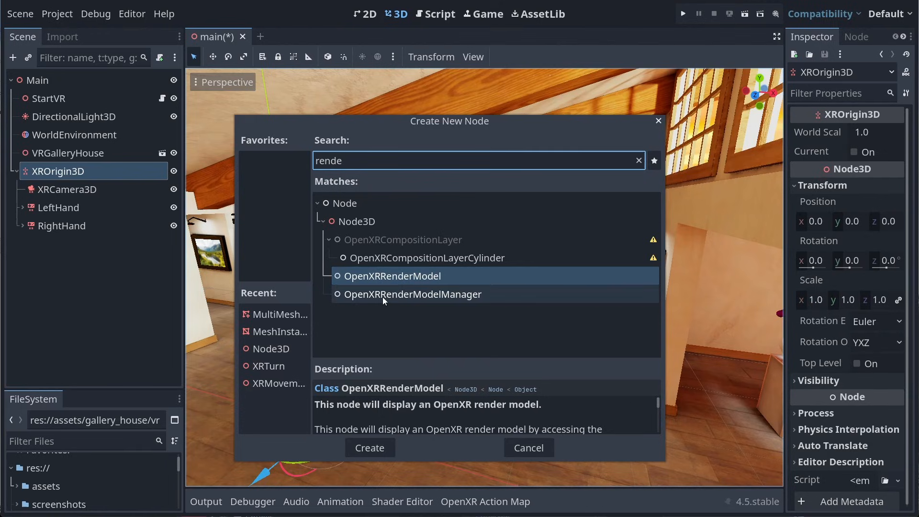
left_click(413, 294)
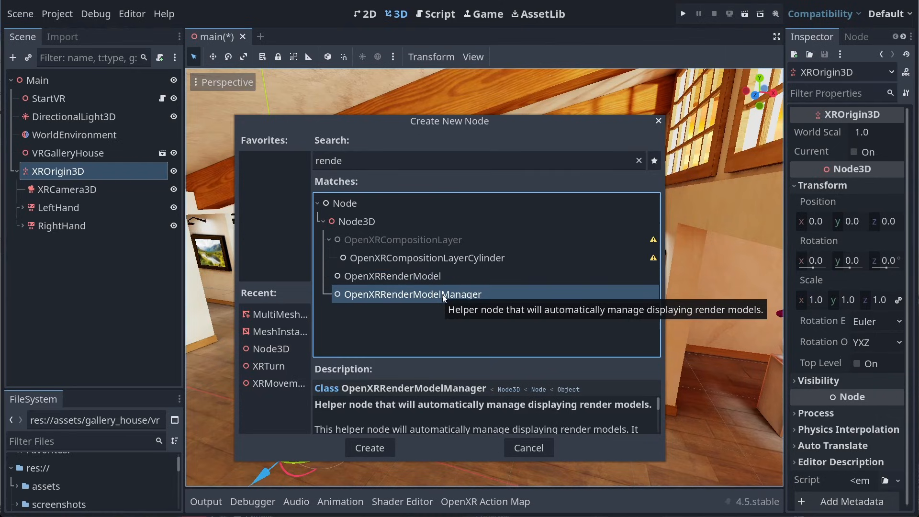
left_click(370, 448)
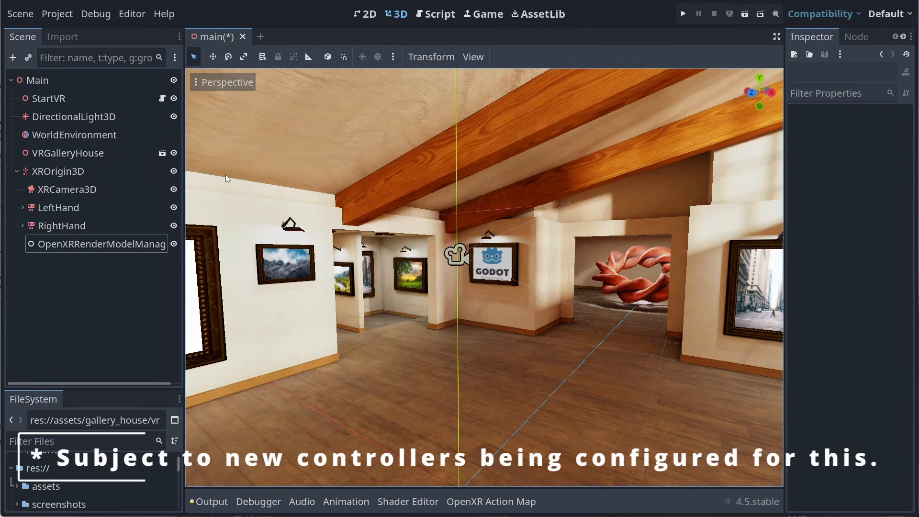
- Save main.tscn with the OpenXRRenderModelManager node included
left_click(61, 226)
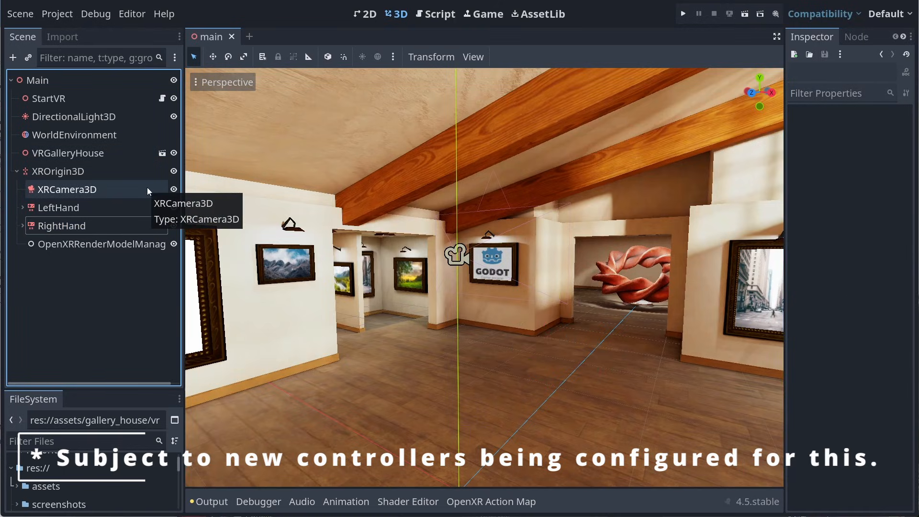
left_click(61, 225)
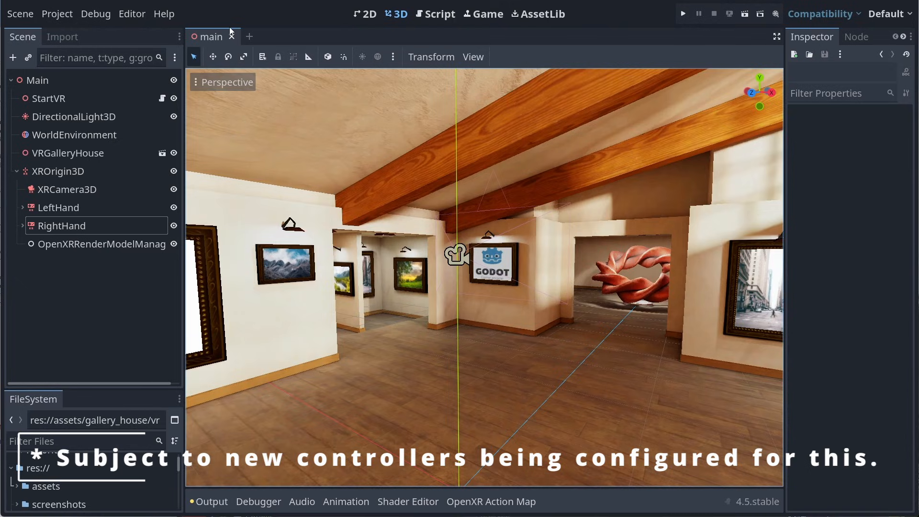
- Enable Hand Tracking plus Unobstructed and Controller data sources, then close Project Settings
left_click(56, 14)
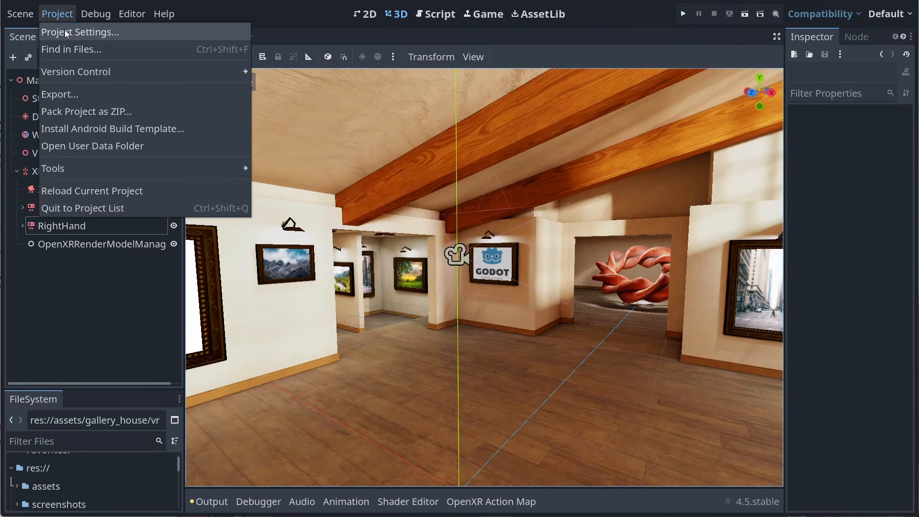
left_click(85, 31)
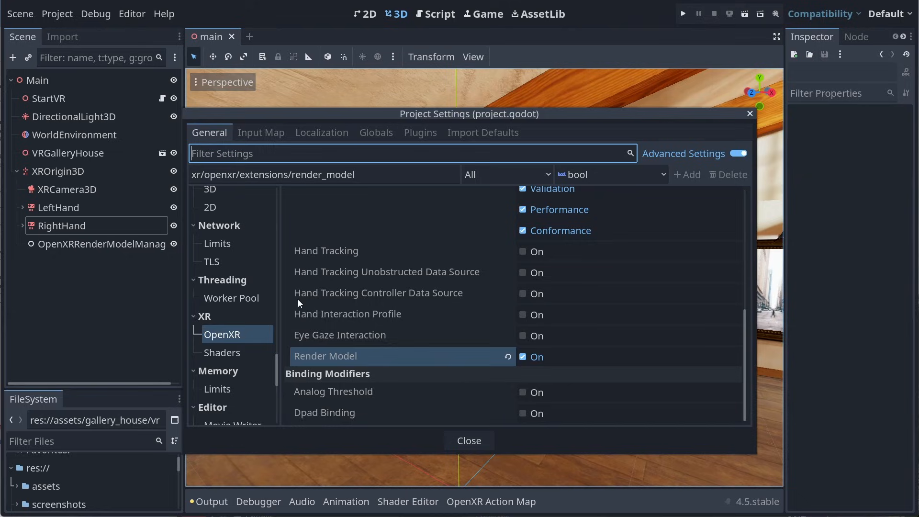
left_click(522, 251)
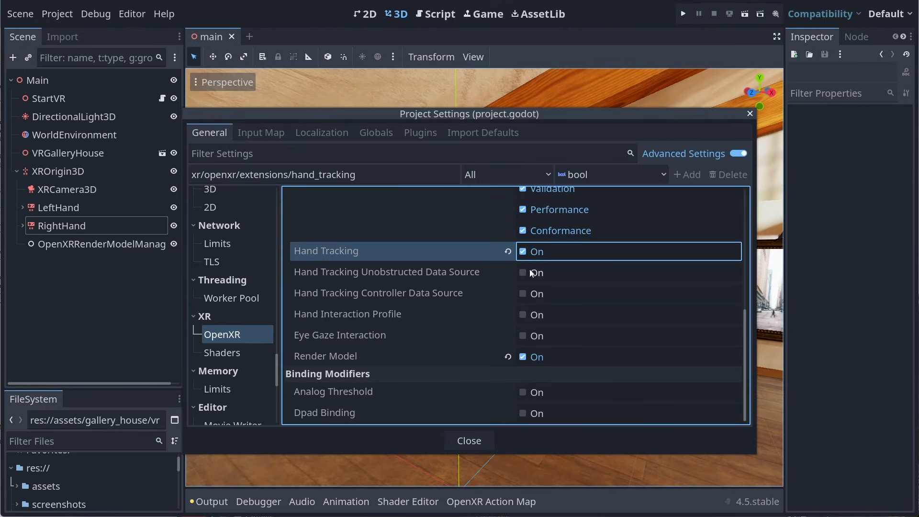
left_click(523, 293)
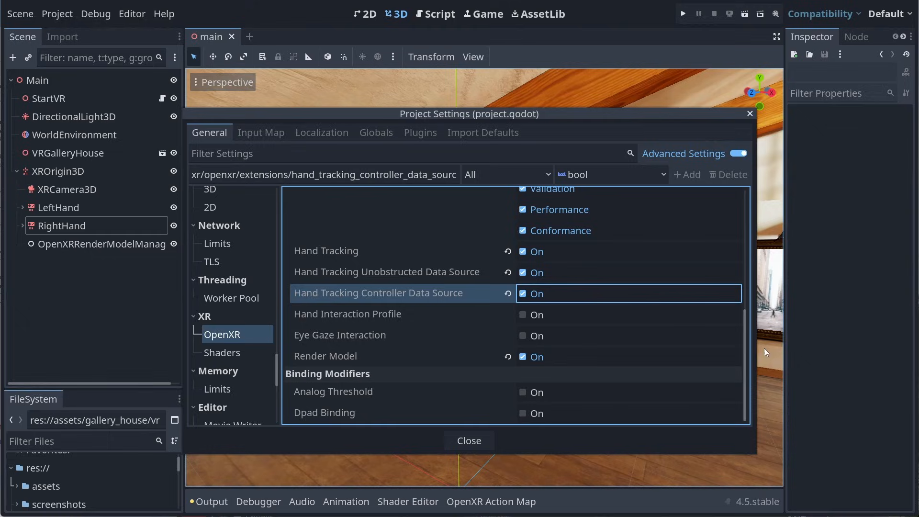
mouse_move(849, 353)
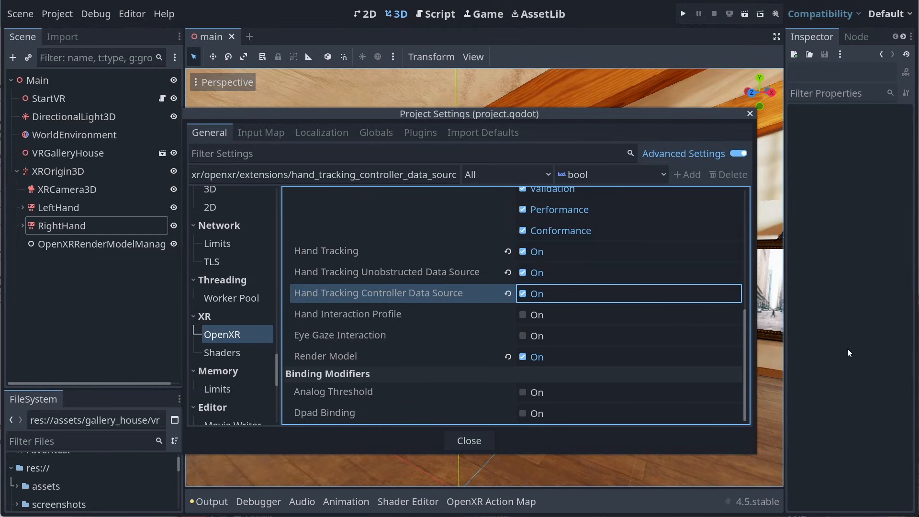
mouse_move(844, 354)
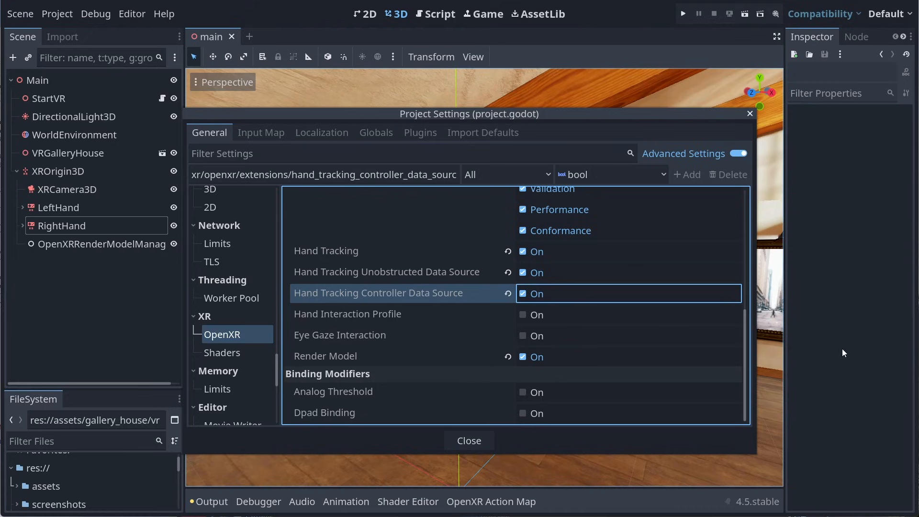
mouse_move(452, 302)
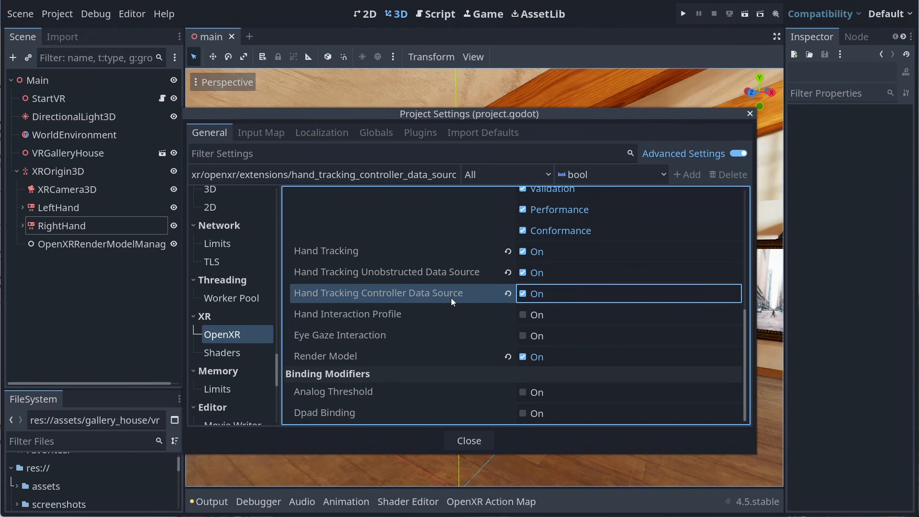
mouse_move(442, 459)
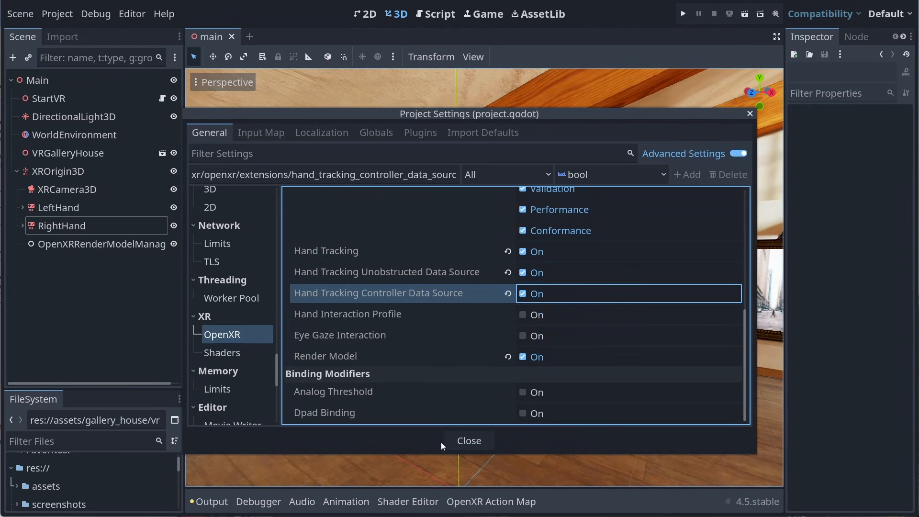
left_click(469, 441)
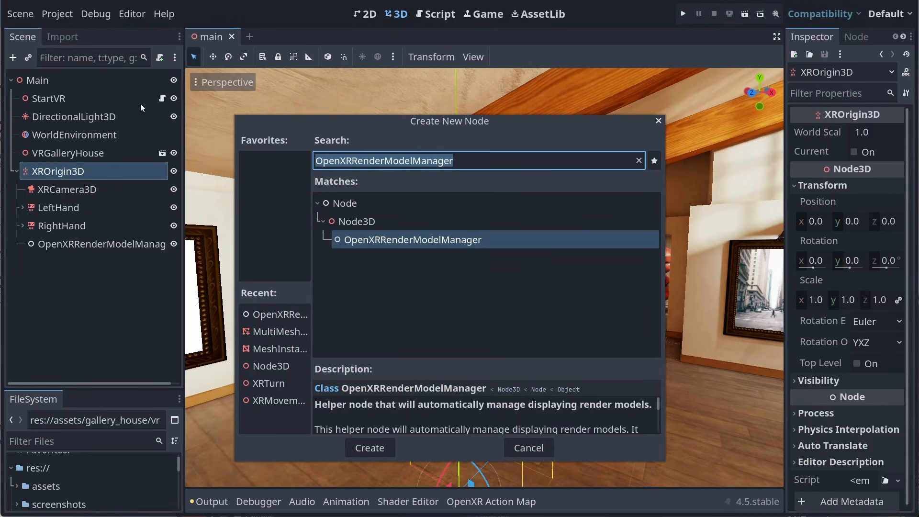
- Create a hand-tracking XRNode3D under XROrigin3D and name it LeftHandMesh
type("XRNo")
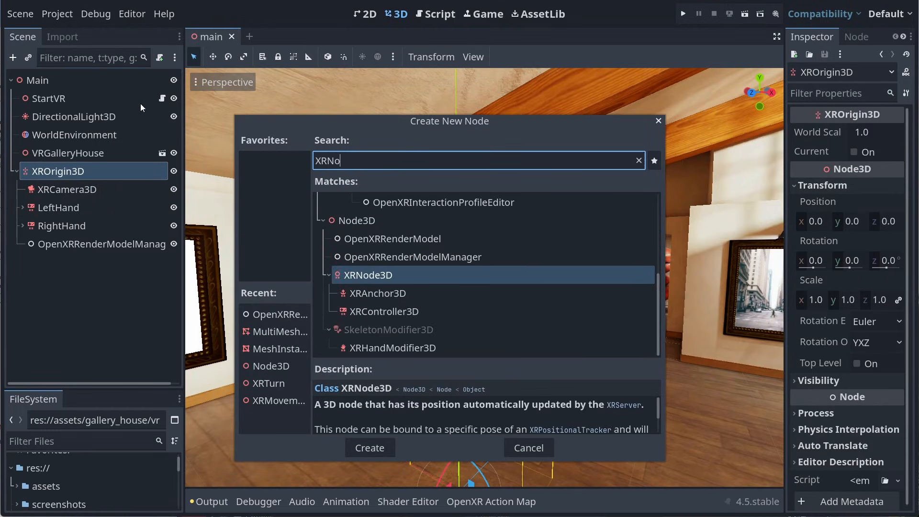
left_click(369, 448)
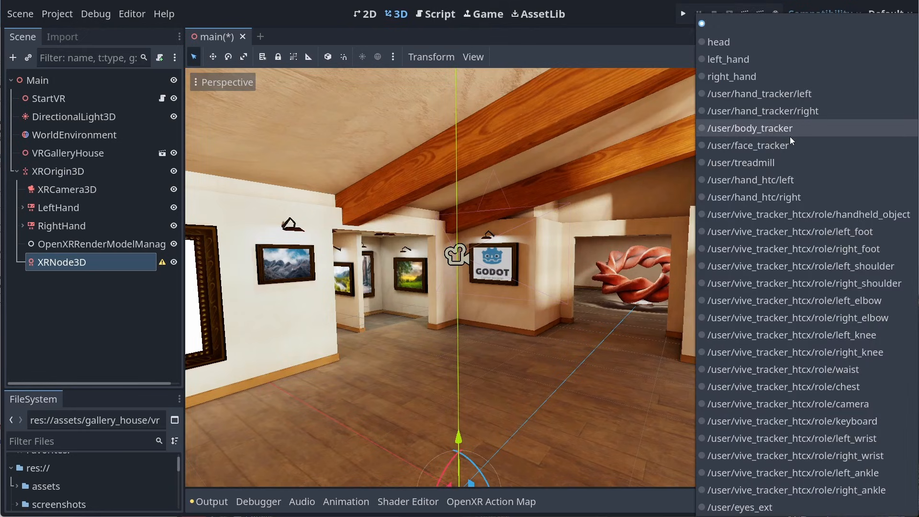
left_click(750, 128)
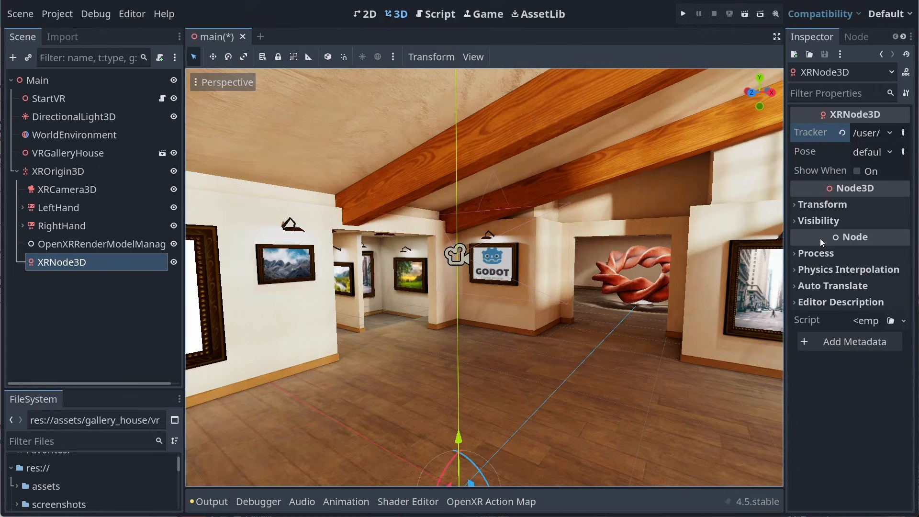
left_click(857, 171)
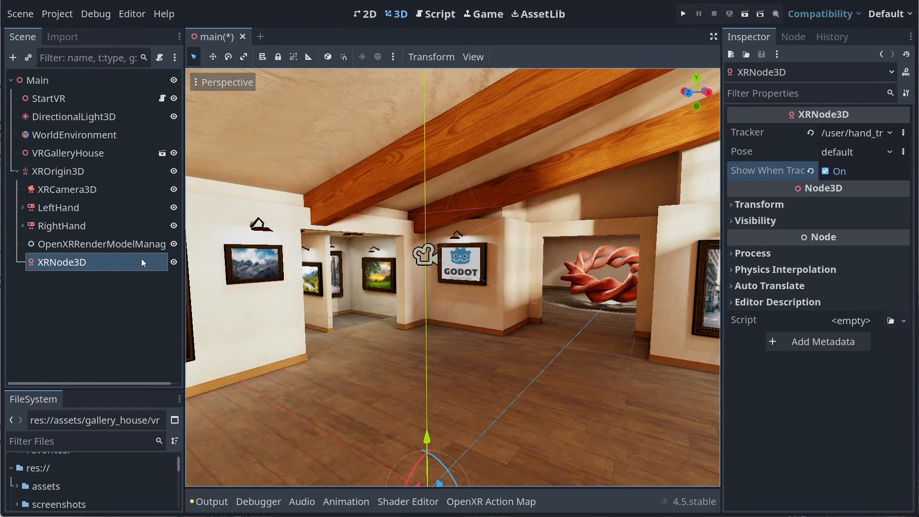
type("LeftHandMesh")
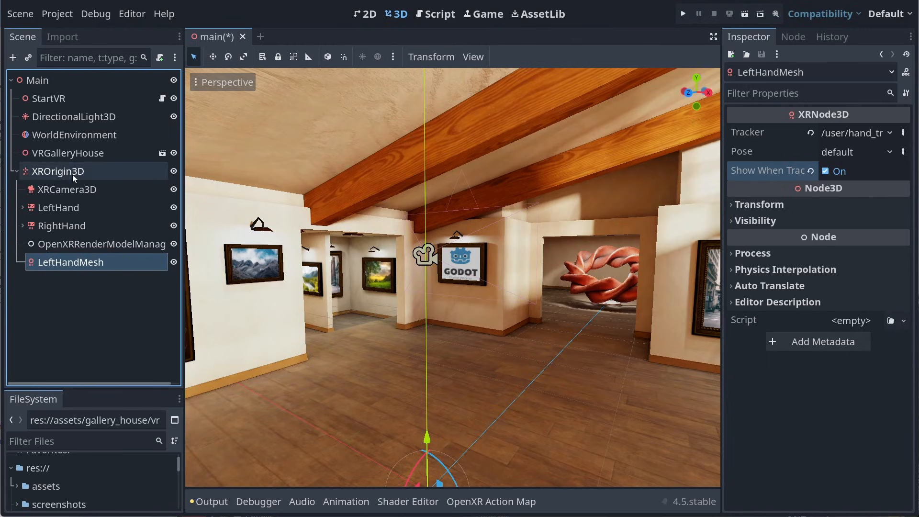
- Set LeftHandMesh position x to -0.5 and begin positioning RightHandMesh
left_click(857, 132)
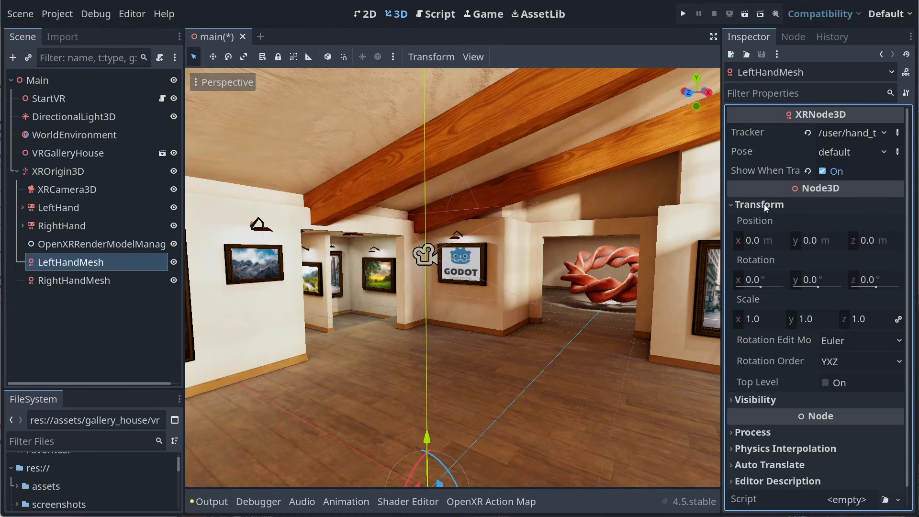
type("-0.5")
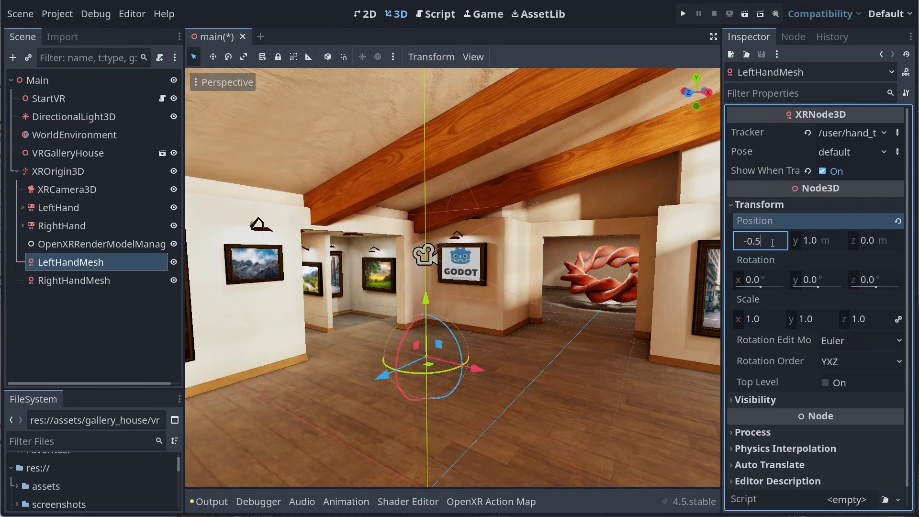
left_click(74, 280)
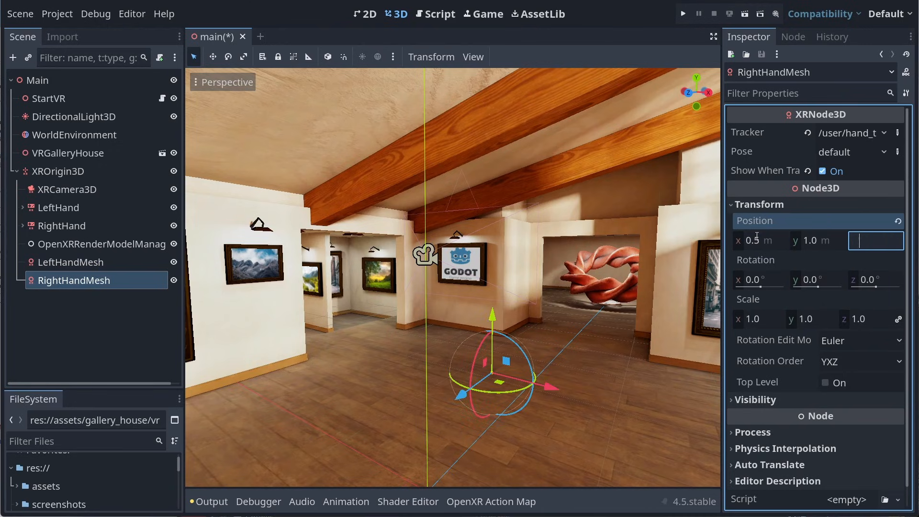
left_click(70, 263)
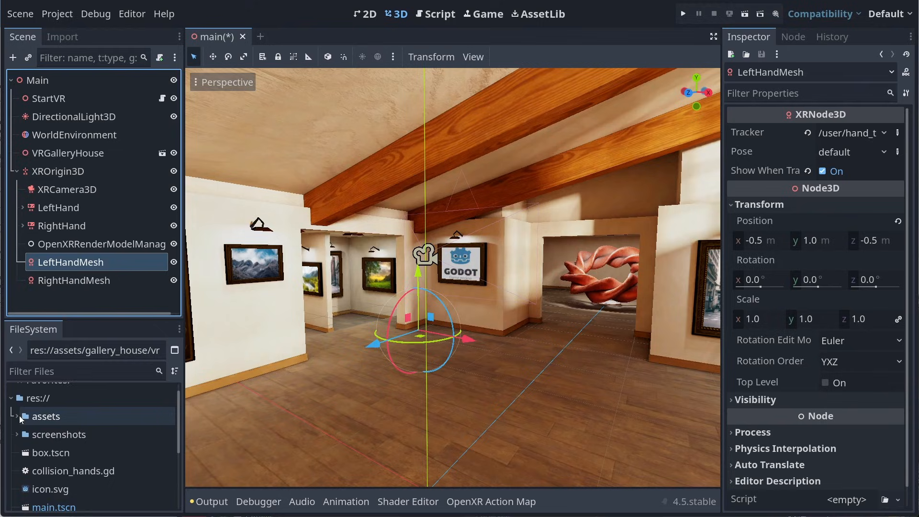
- Drop the humanoid hand models from assets/hands under the hand mesh nodes
left_click(19, 416)
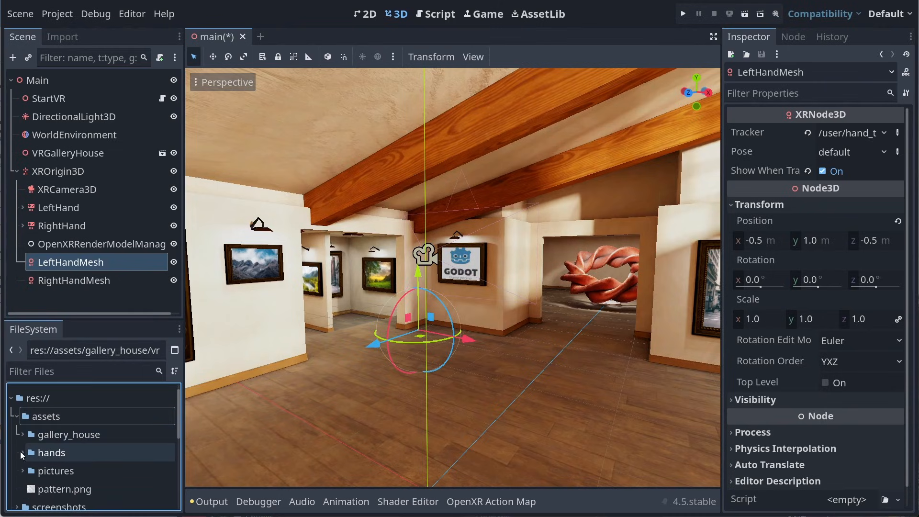
left_click(22, 453)
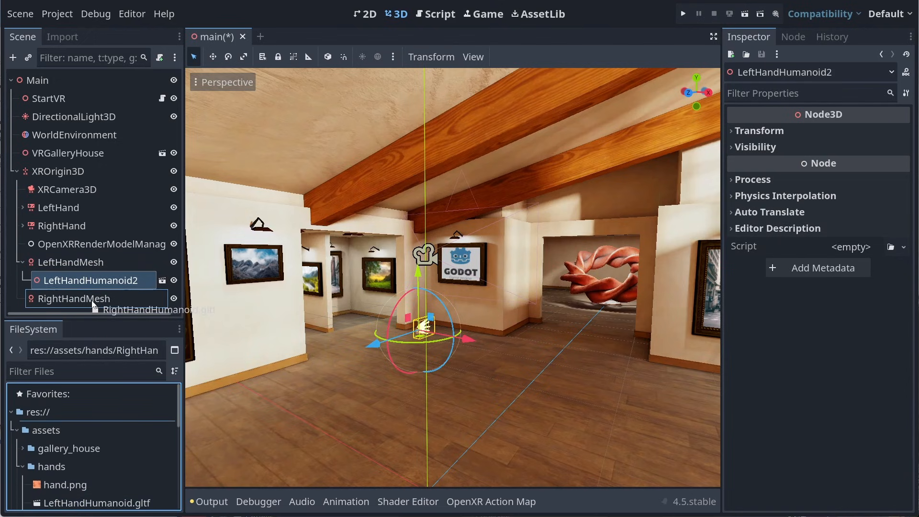
left_click(73, 298)
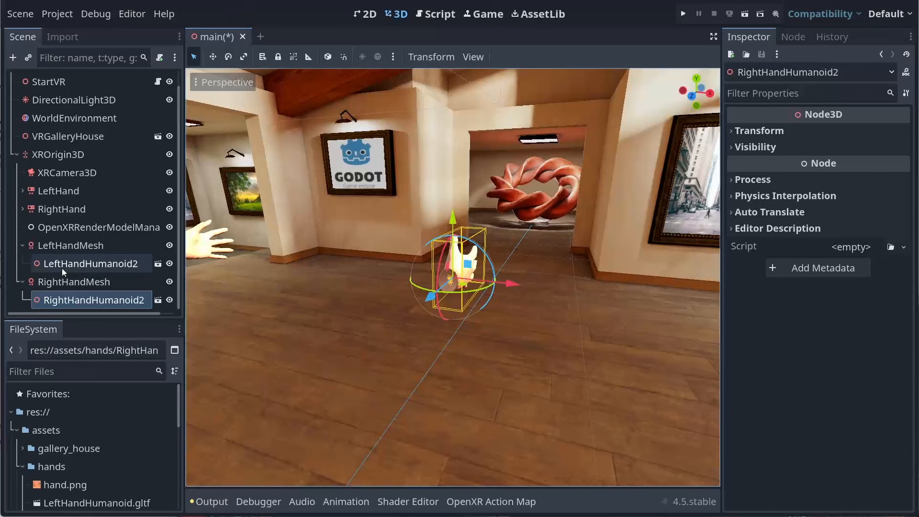
- Enable Editable Children on LeftHandHumanoid2 and select its Skeleton3D
left_click(91, 264)
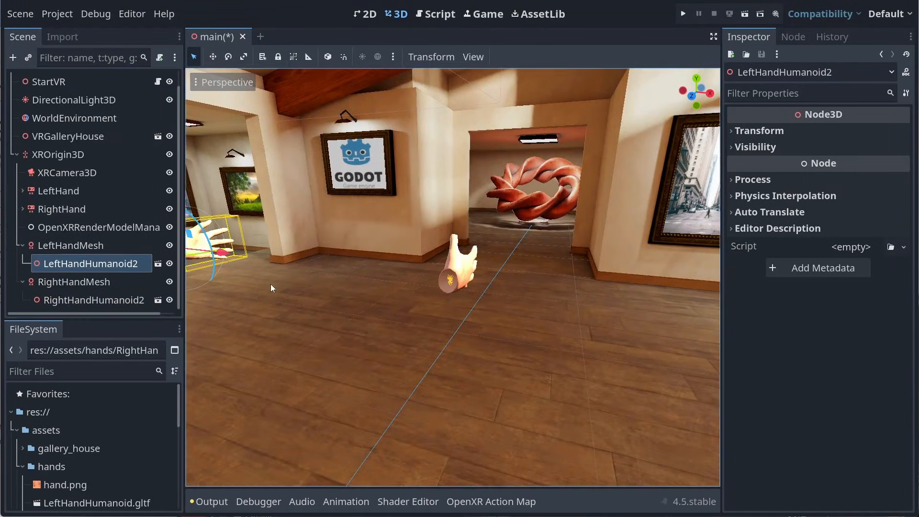
right_click(91, 263)
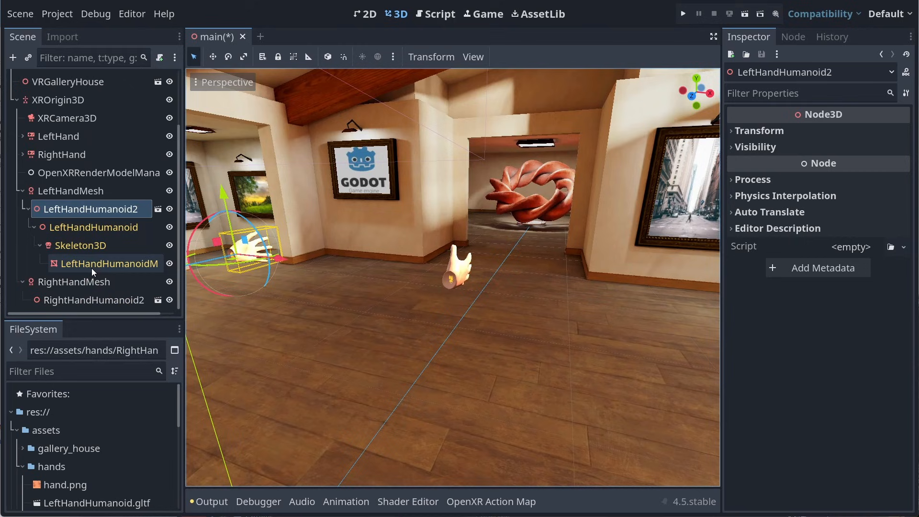
left_click(80, 245)
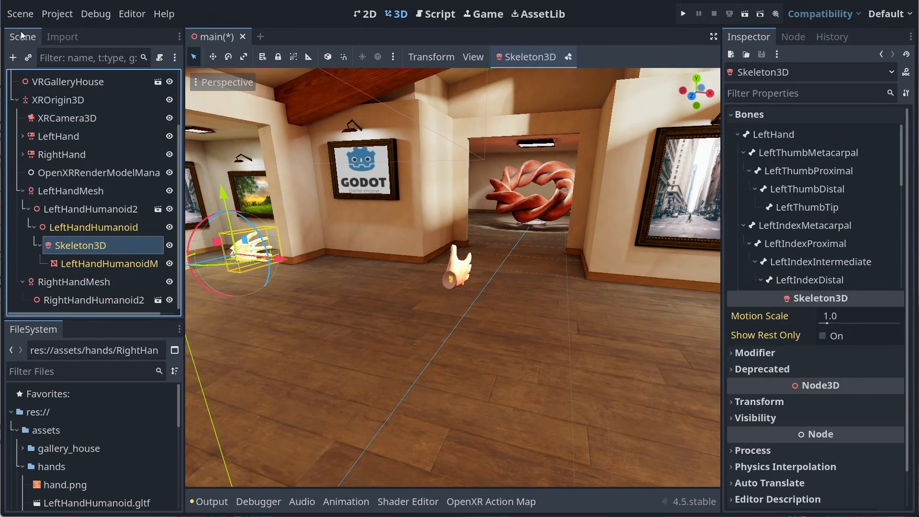
- Add an XRHandModifier3D under the left hand's Skeleton3D and set its hand tracker
left_click(13, 57)
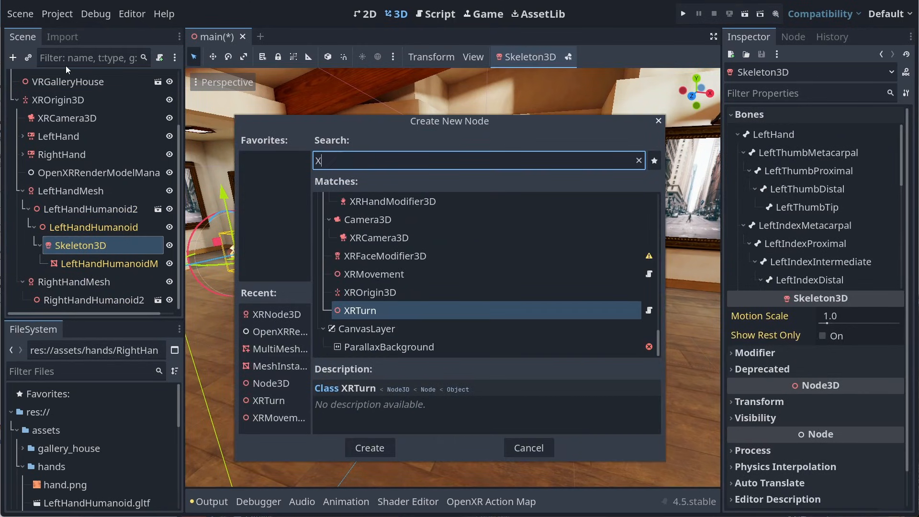
type("RHand")
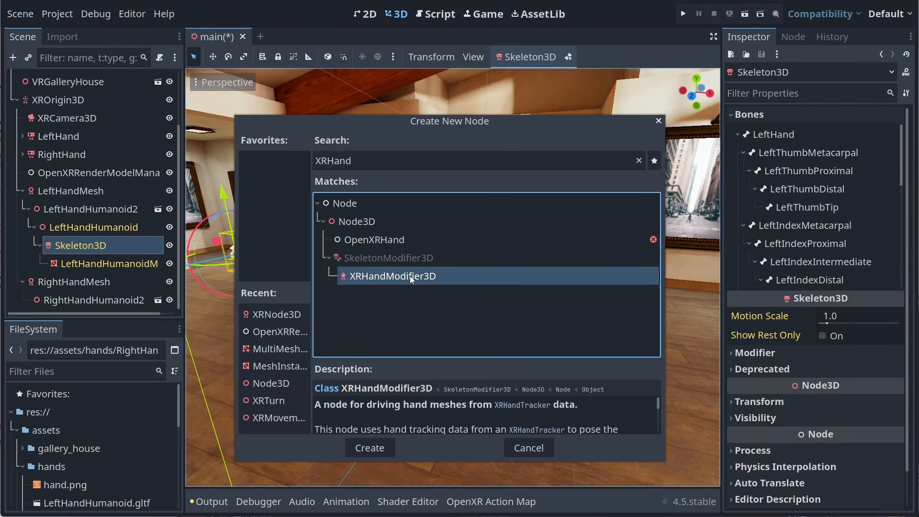
left_click(370, 448)
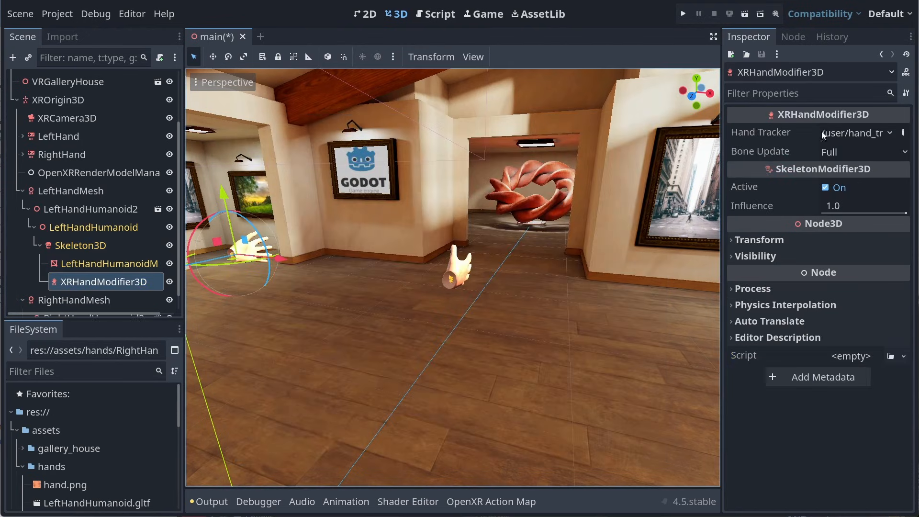
left_click(856, 133)
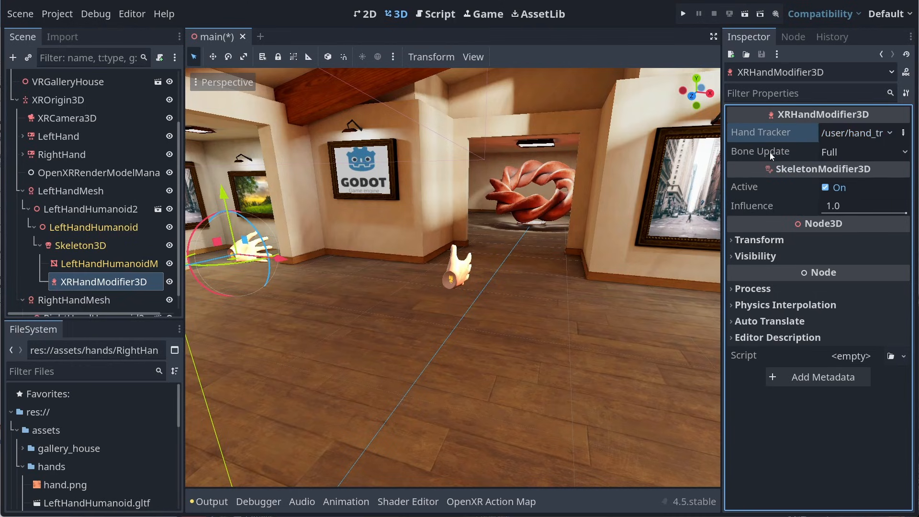
mouse_move(836, 155)
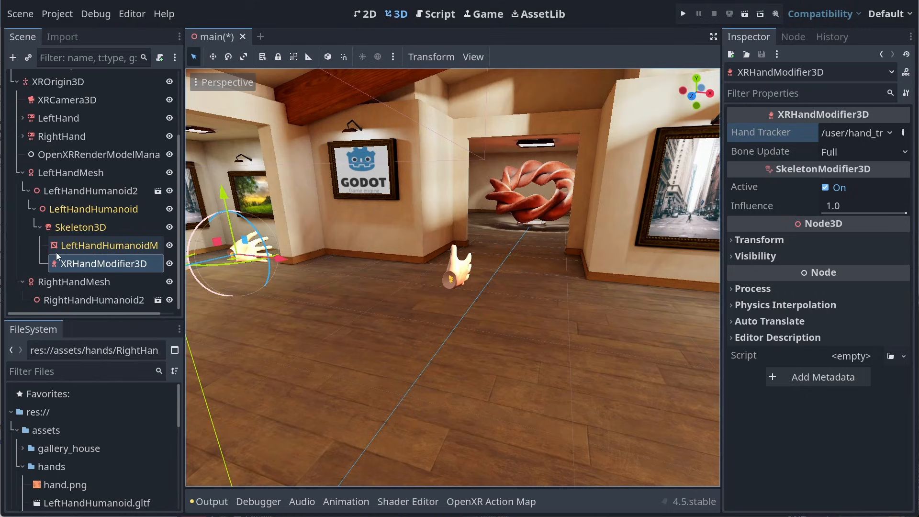
- Select the right hand's Skeleton3D, check RightHandMesh's position, then select XROrigin3D
left_click(94, 246)
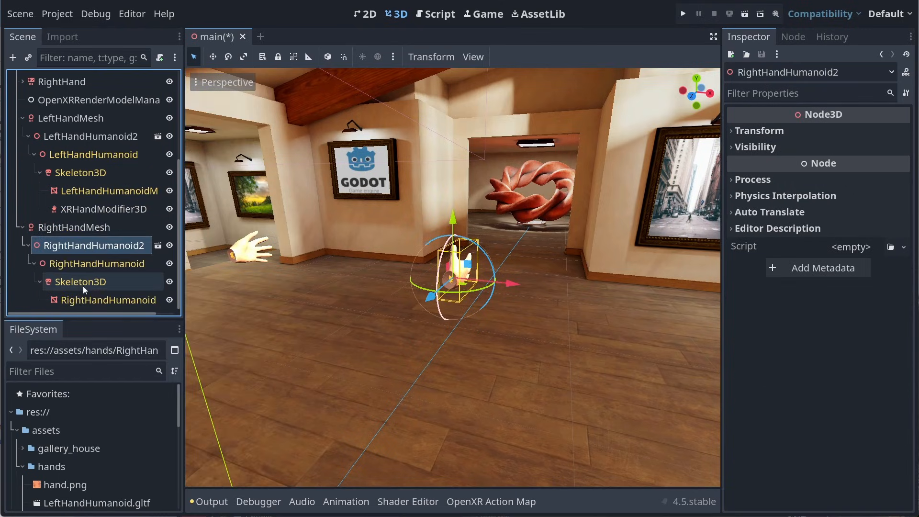
left_click(105, 302)
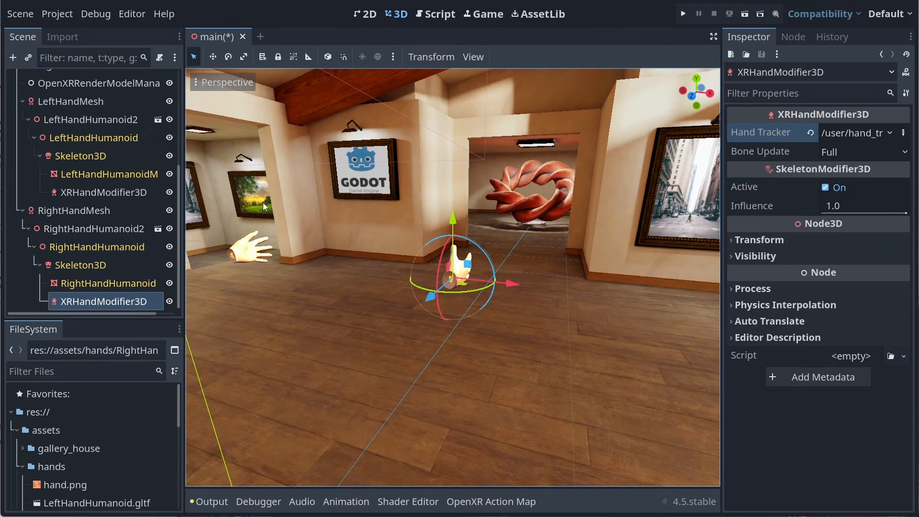
left_click(73, 210)
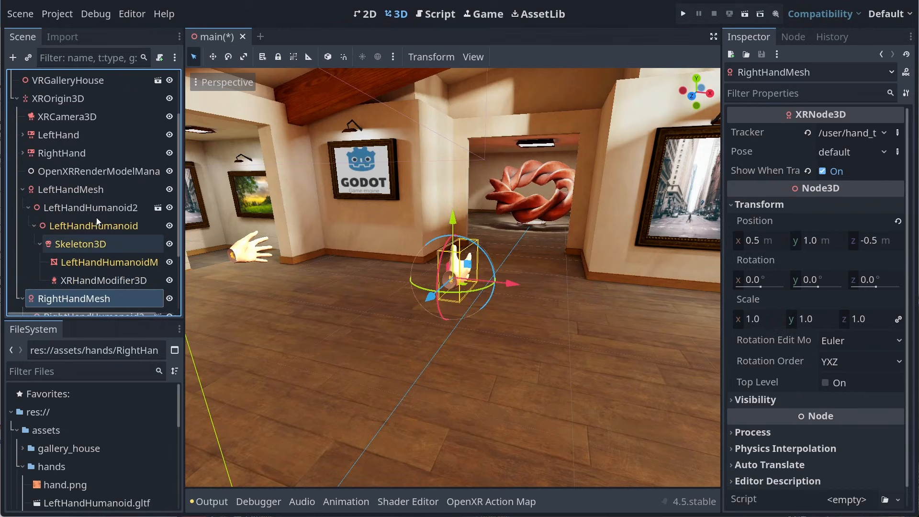
left_click(57, 128)
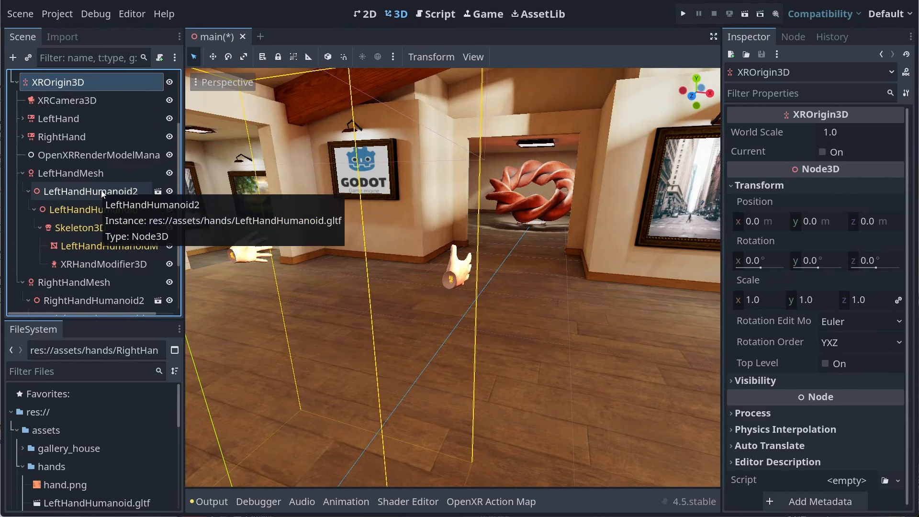
- Attach a new res://main.gd script to the Main node
left_click(37, 80)
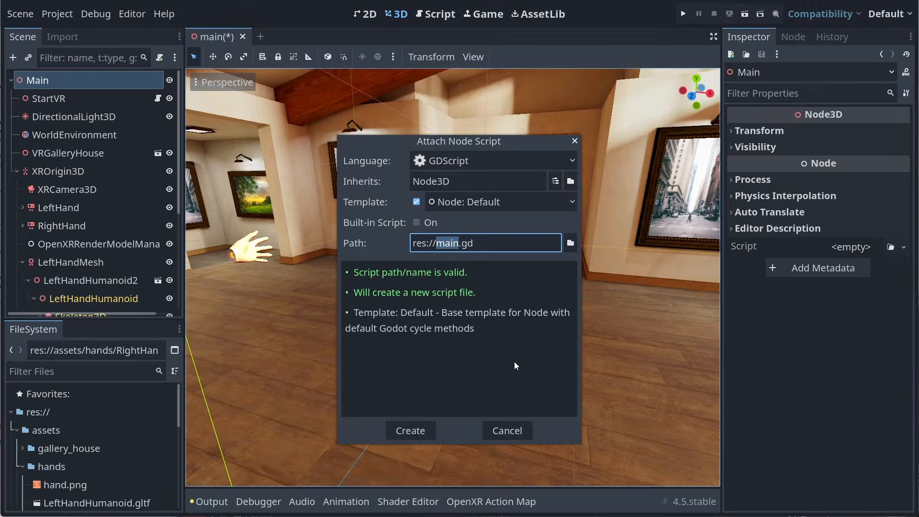
mouse_move(411, 435)
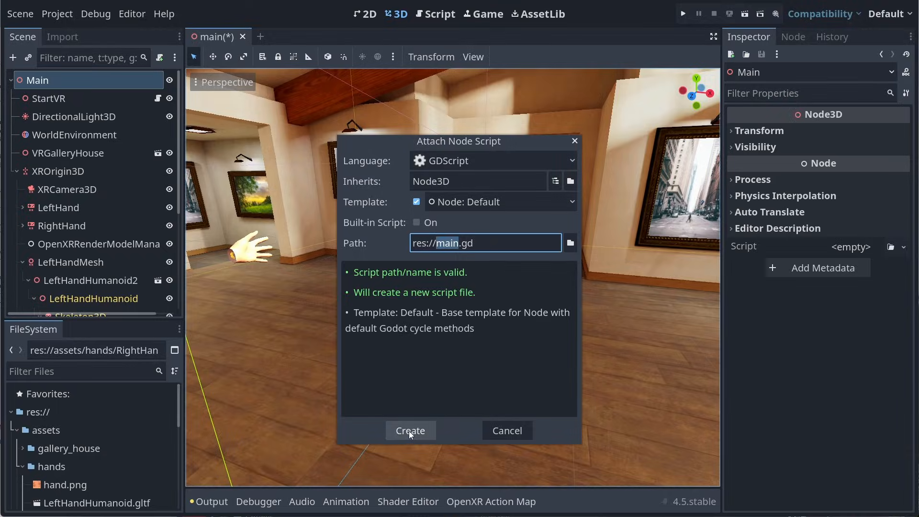
left_click(410, 431)
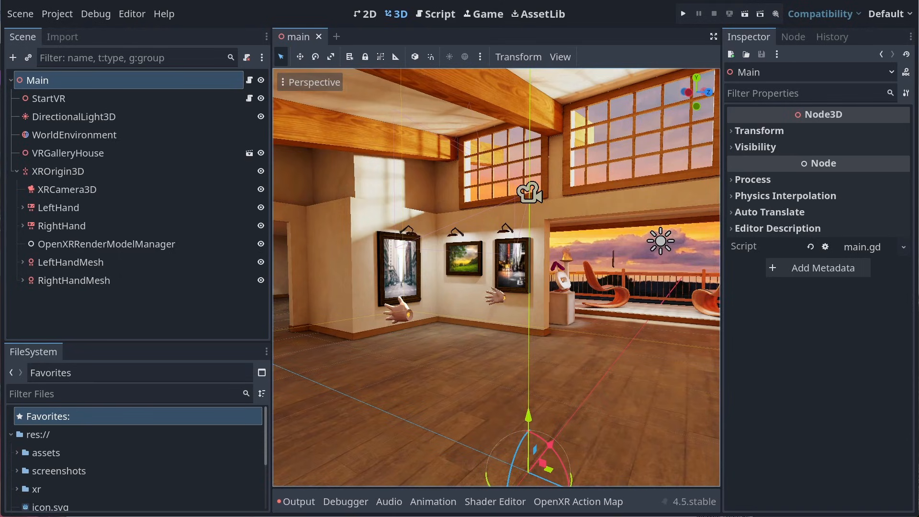
mouse_move(151, 330)
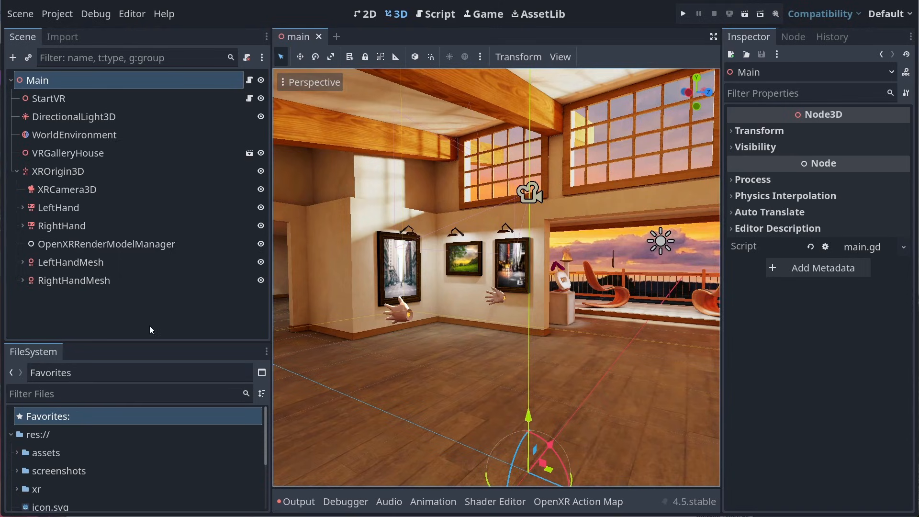
- Change the top-level OpenXRRenderModelManager's Tracker from Any to None set
left_click(106, 244)
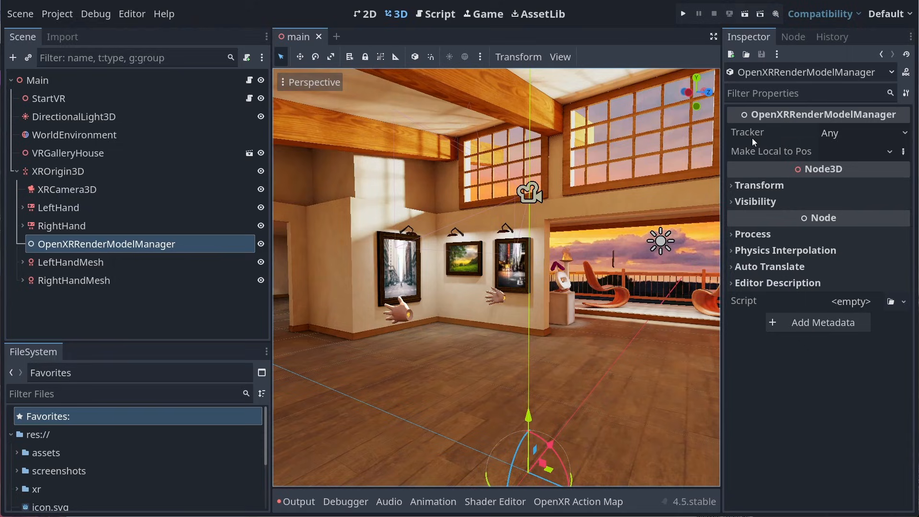
mouse_move(752, 139)
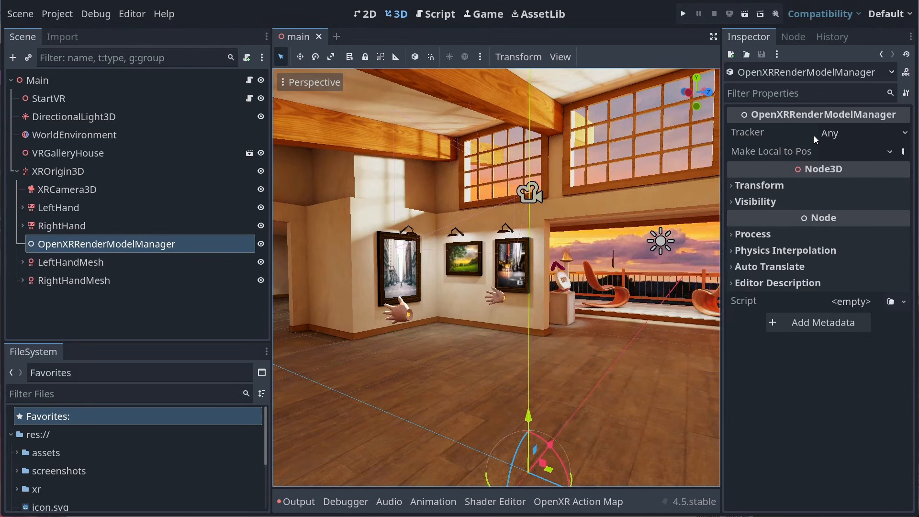
left_click(864, 133)
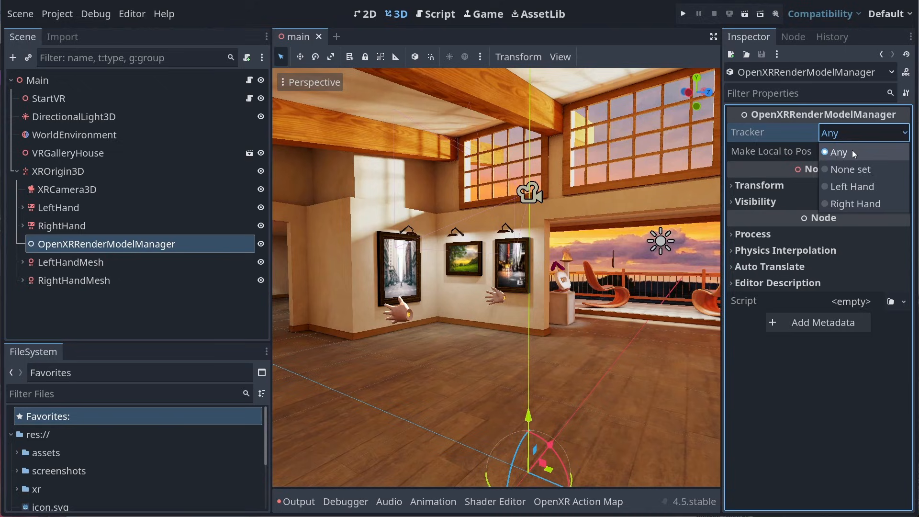
mouse_move(839, 187)
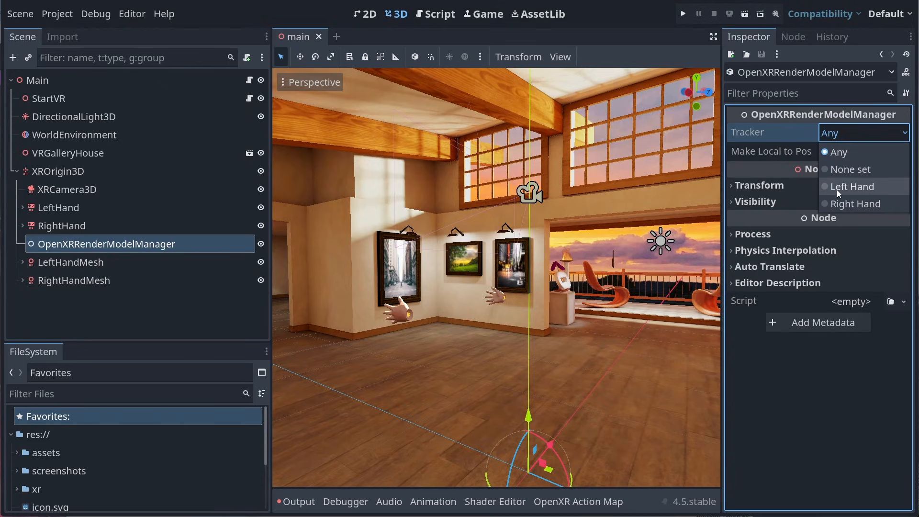
mouse_move(870, 188)
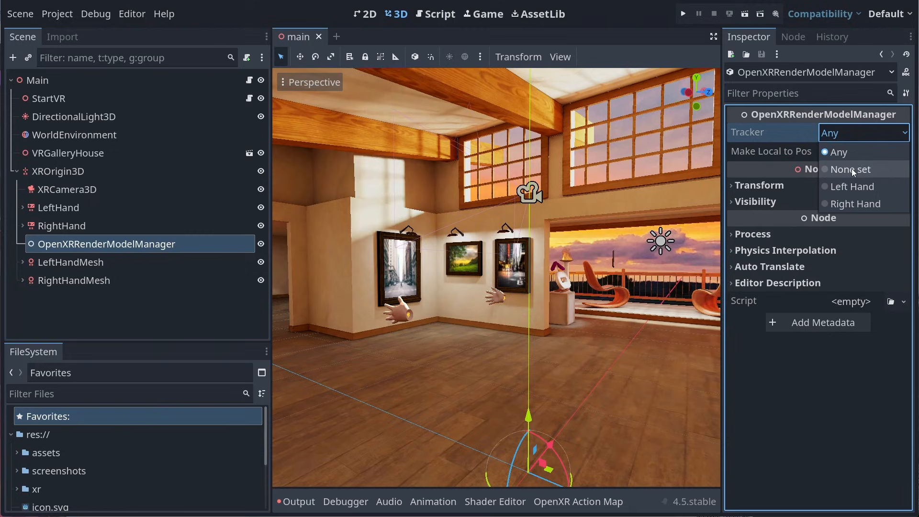
left_click(850, 169)
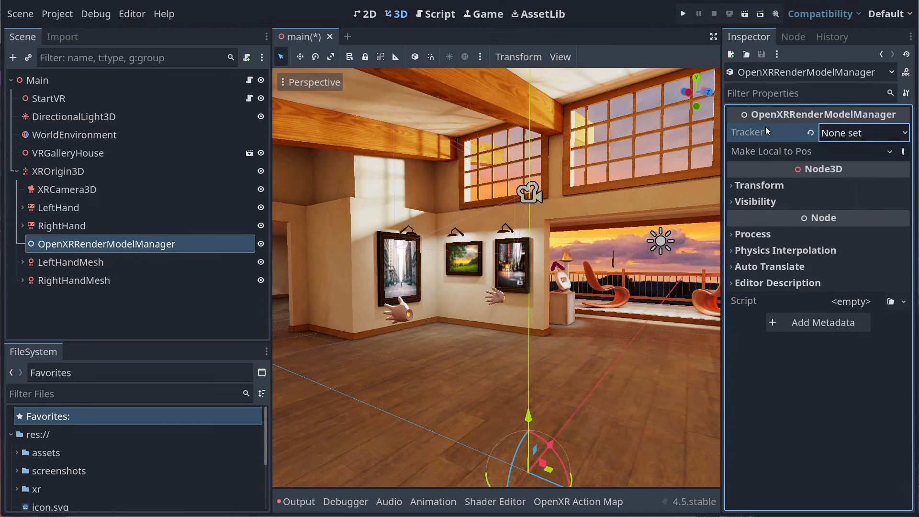
mouse_move(756, 102)
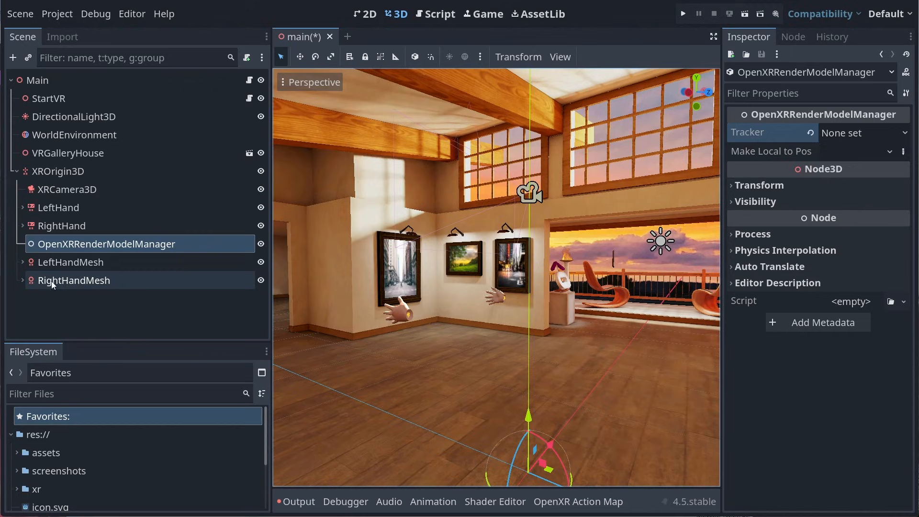
mouse_move(72, 267)
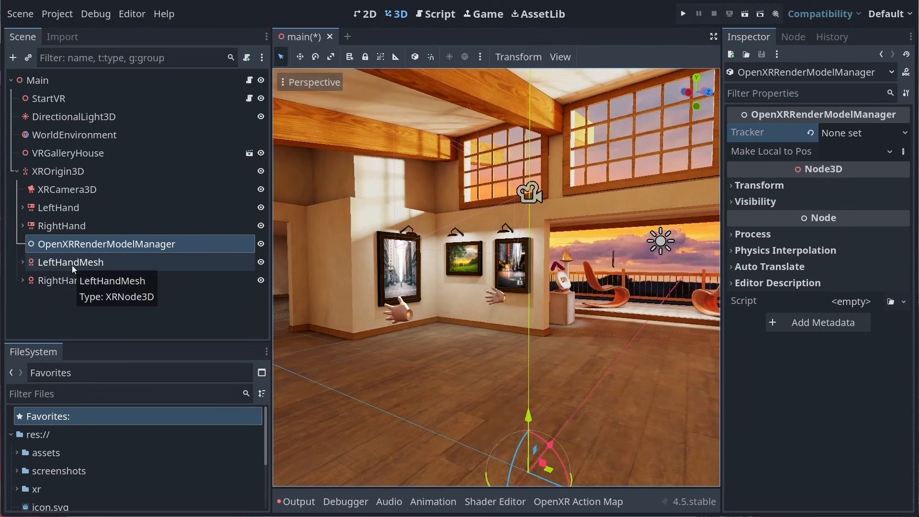
mouse_move(63, 211)
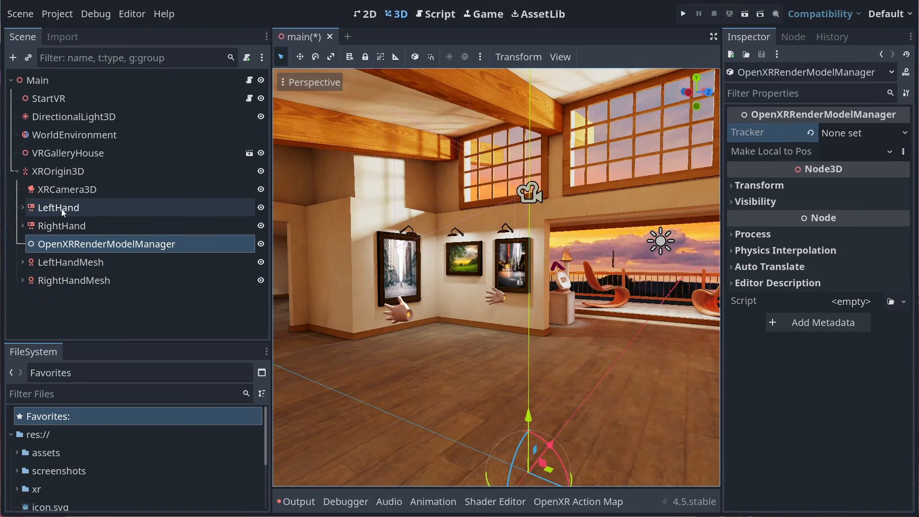
mouse_move(80, 216)
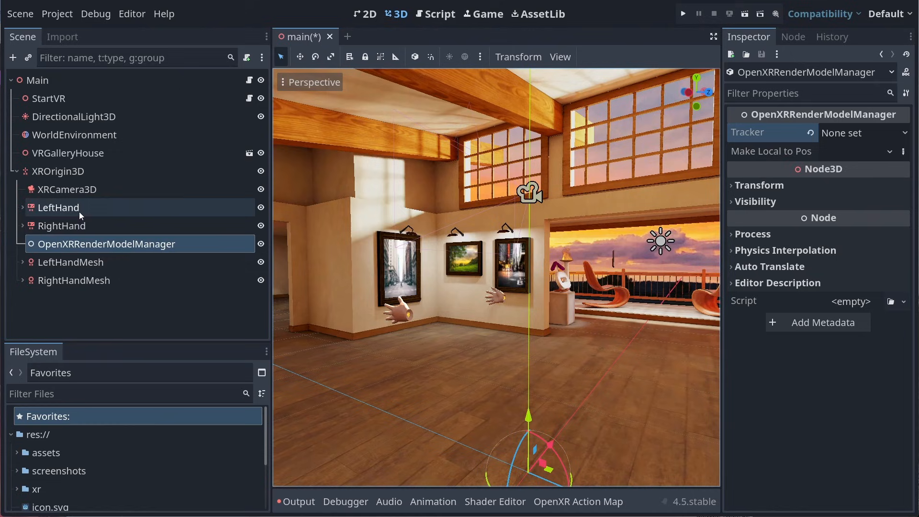
- Add an OpenXRRenderModelManager child to LeftHand and set its Tracker to Left Hand
left_click(58, 208)
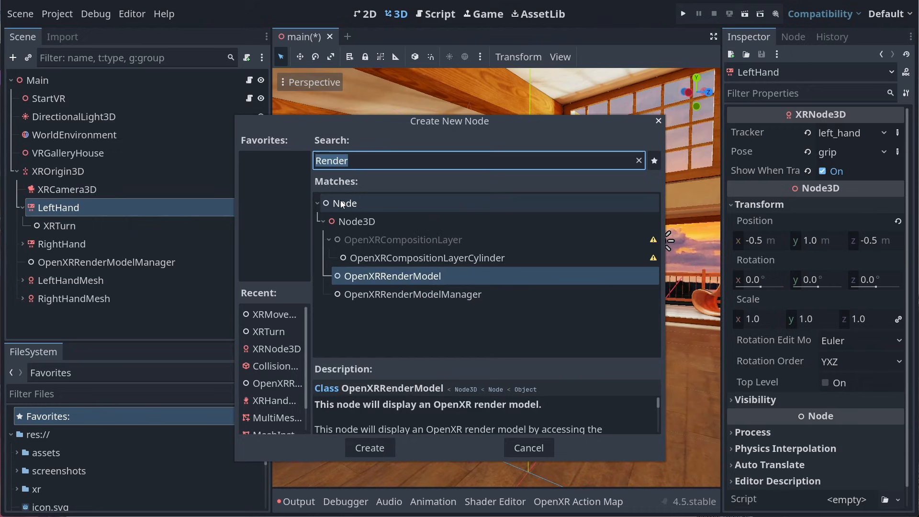
left_click(412, 294)
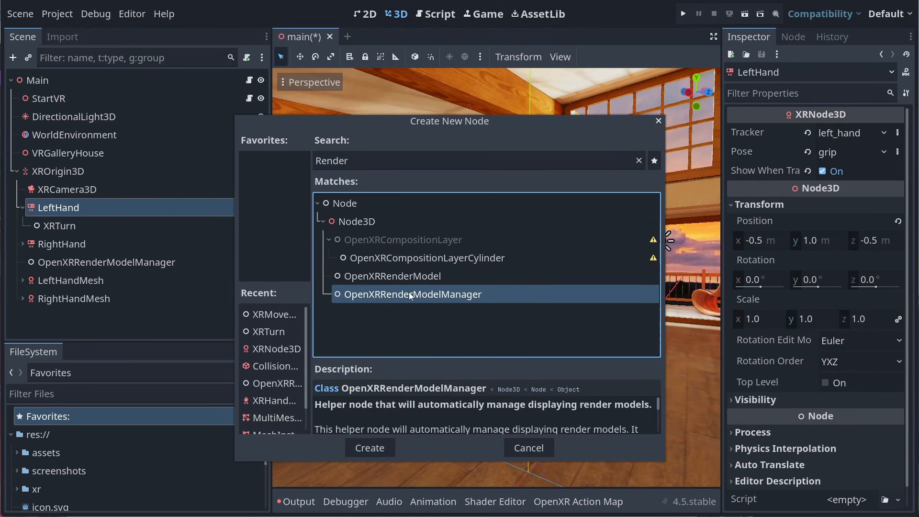
left_click(369, 447)
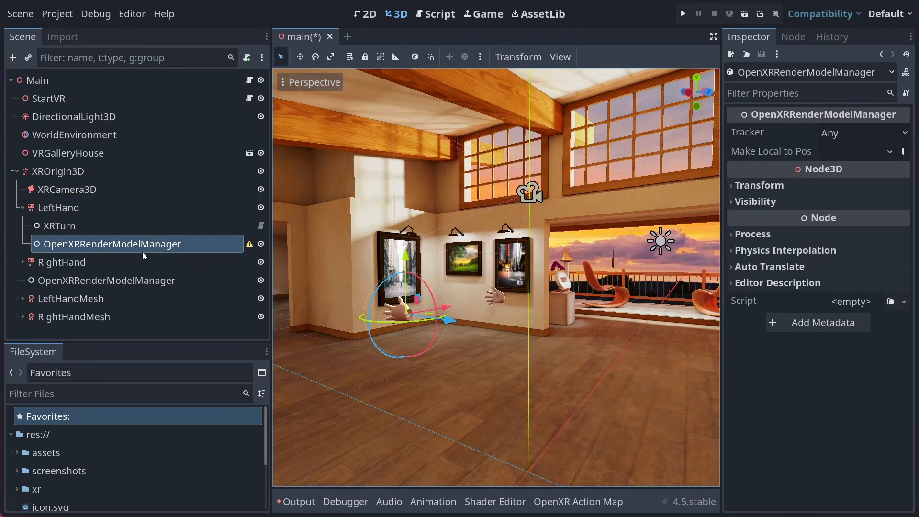
left_click(864, 132)
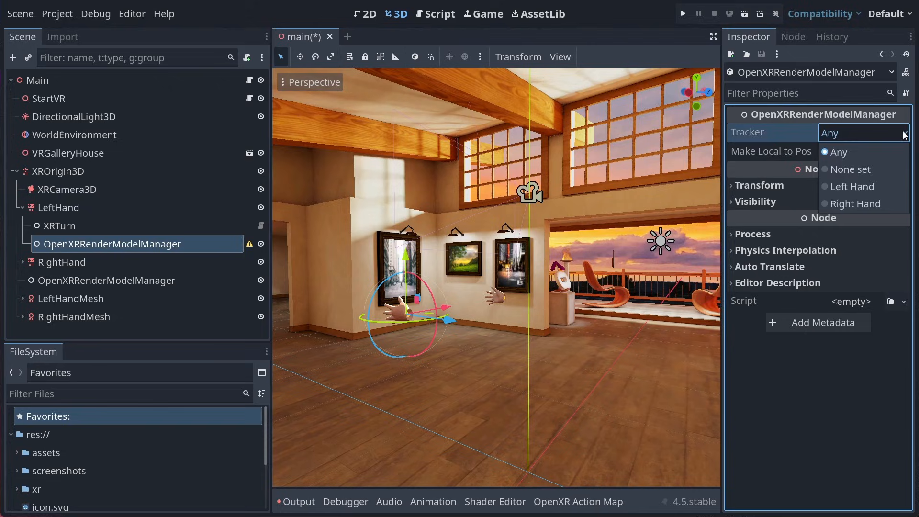
left_click(852, 186)
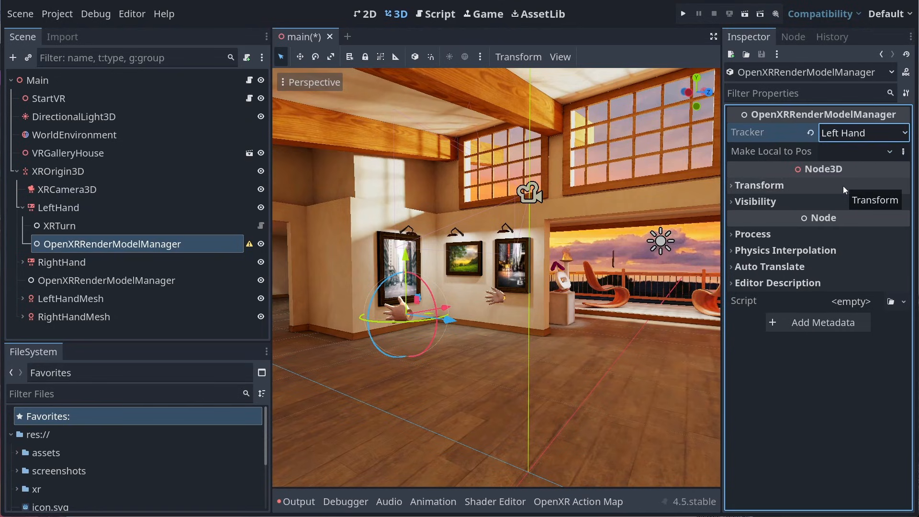
mouse_move(782, 138)
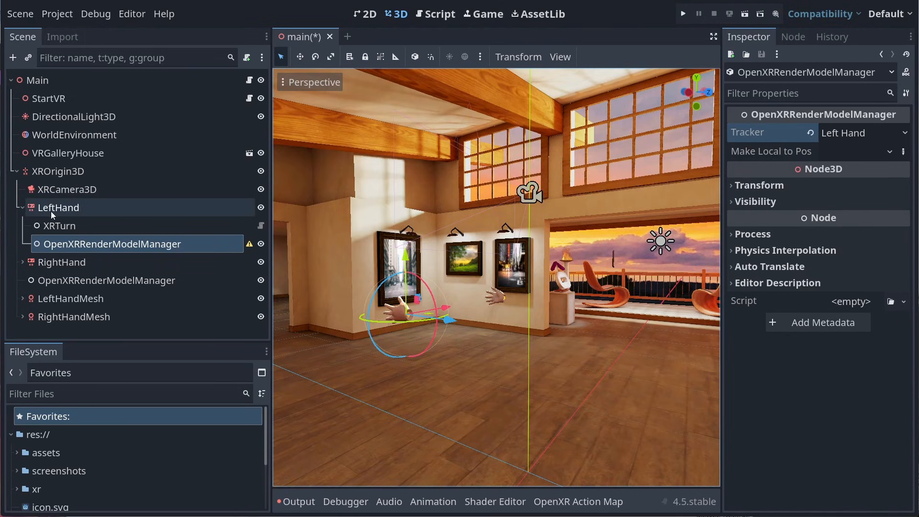
- Set Make Local to Pose to grip on LeftHand's OpenXRRenderModelManager
left_click(58, 208)
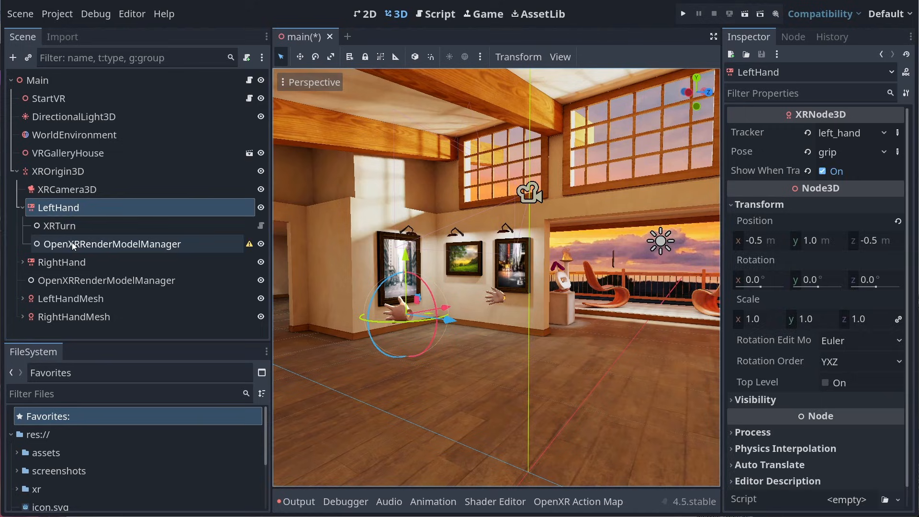
left_click(112, 244)
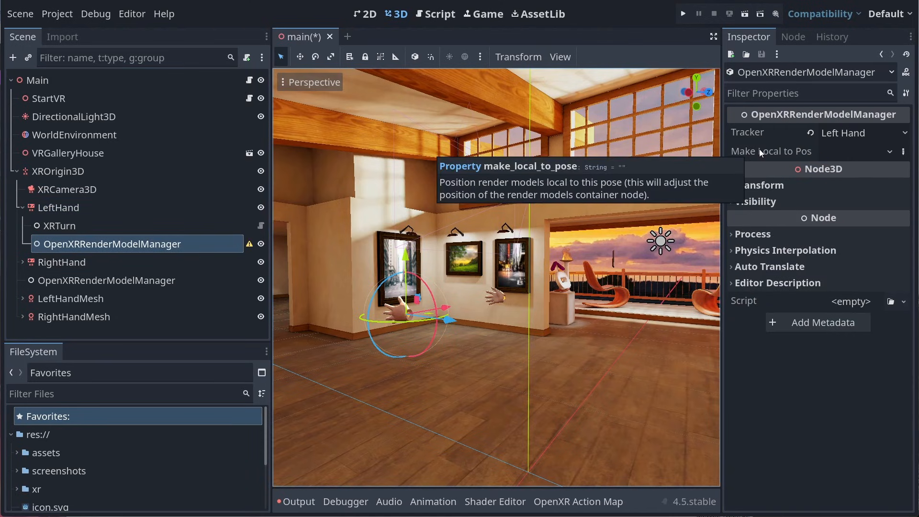
left_click(857, 151)
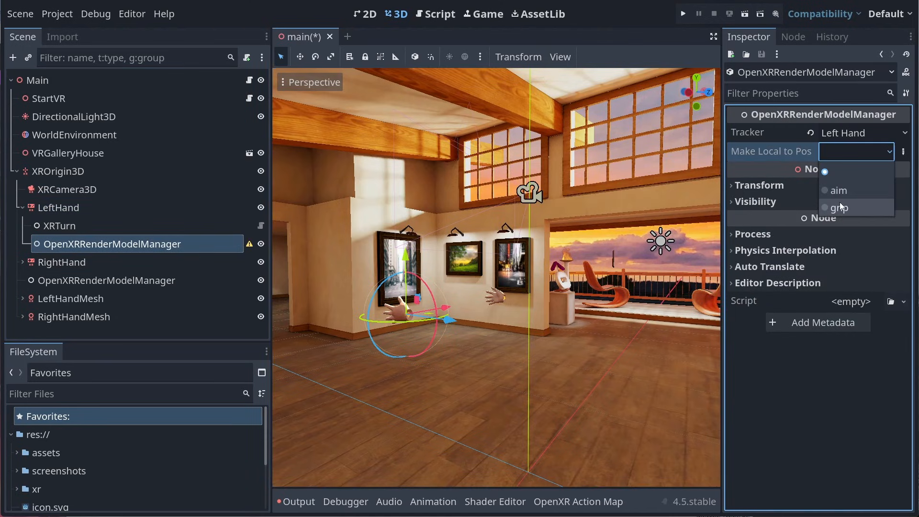
left_click(840, 207)
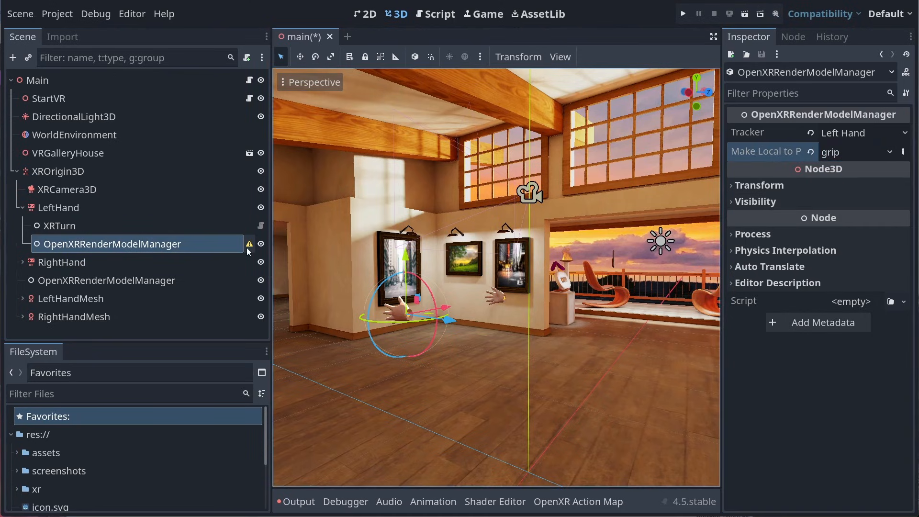
mouse_move(249, 244)
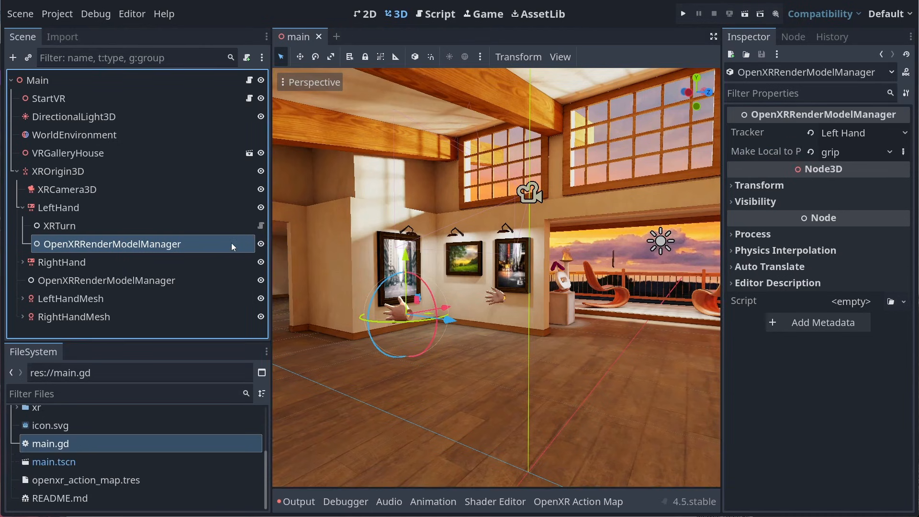
mouse_move(187, 161)
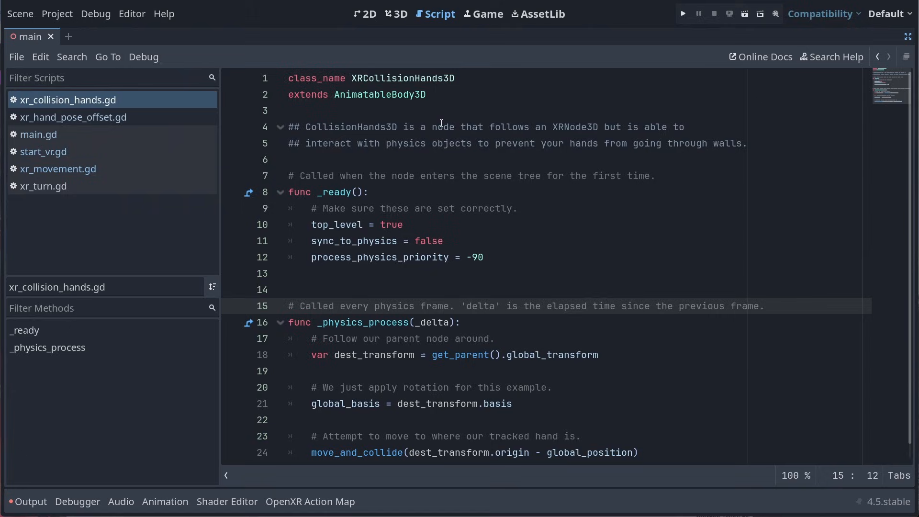
- Scroll through xr_collision_hands.gd, then switch back to the 3D workspace
scroll("down", 3)
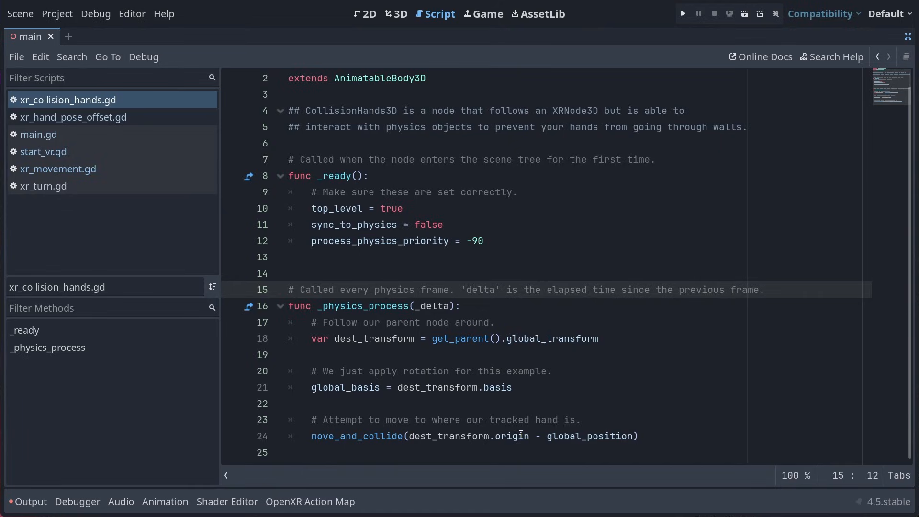
mouse_move(607, 437)
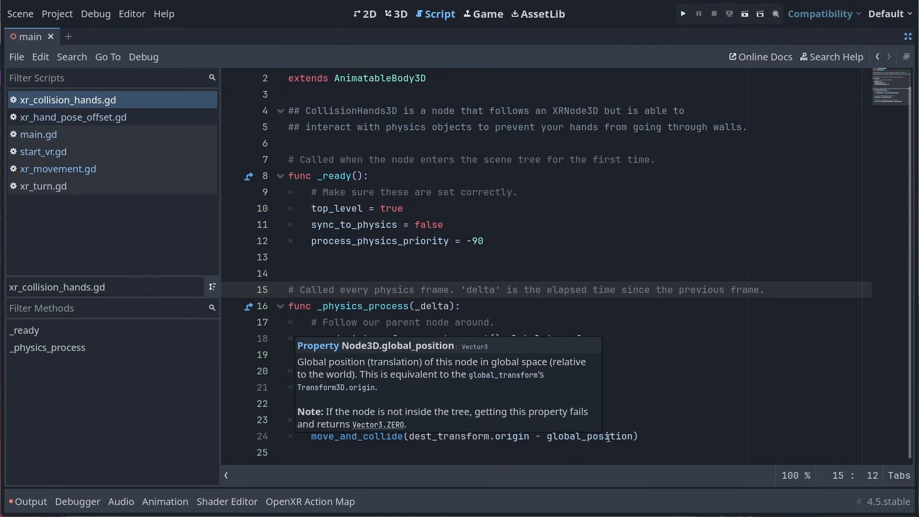
mouse_move(436, 80)
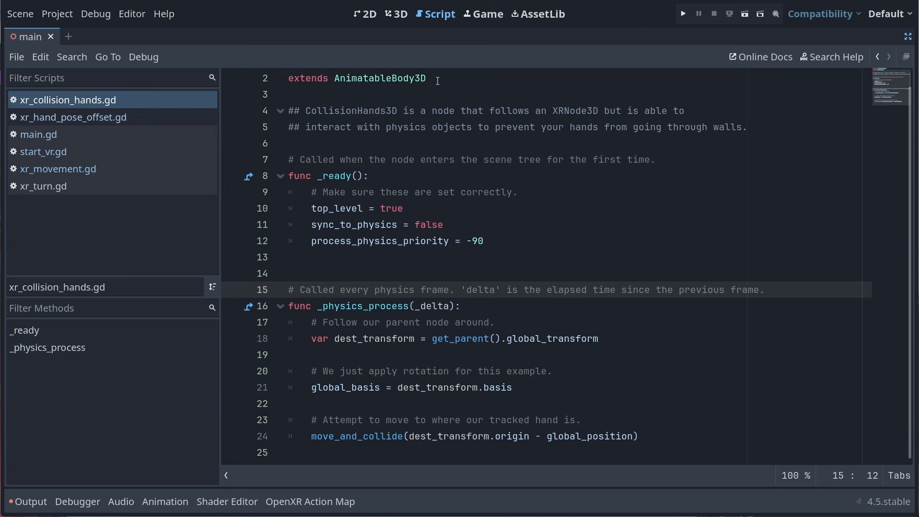
left_click(396, 14)
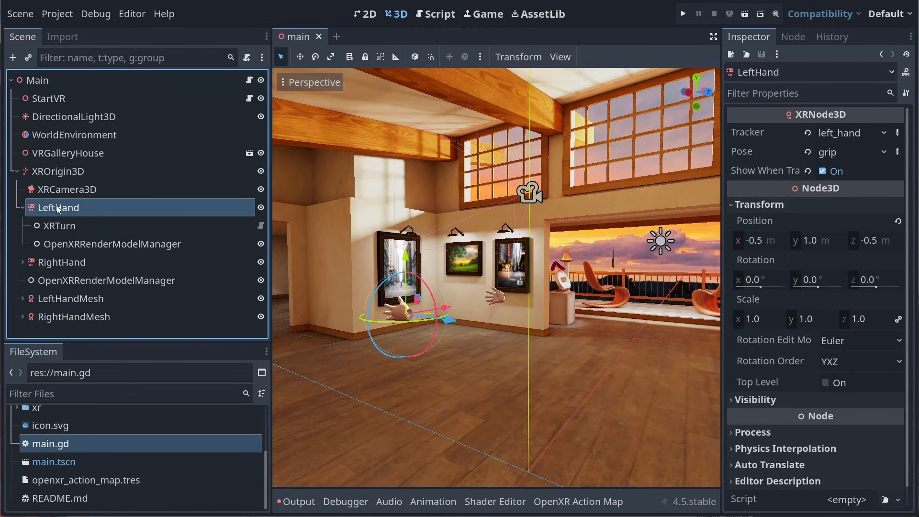
- Add an XRCollisionHands3D under LeftHand and give its CollisionShape3D a new BoxShape3D
left_click(11, 57)
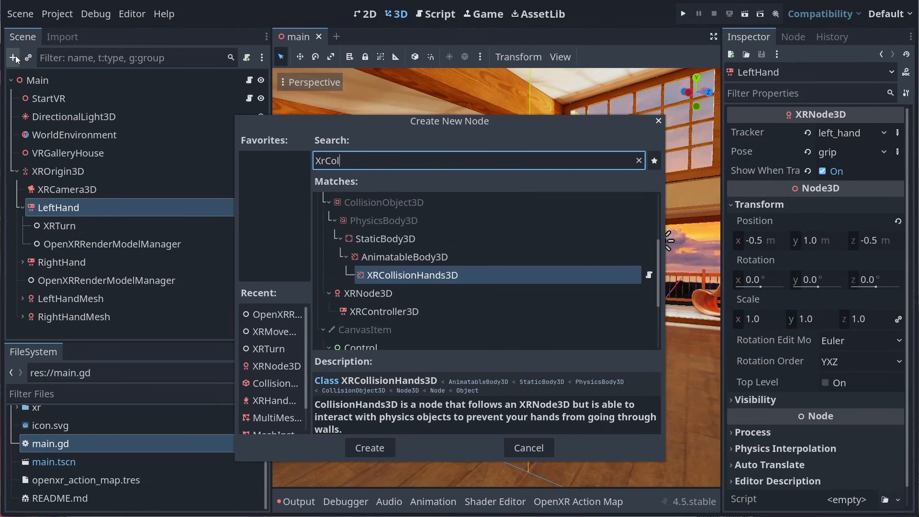
left_click(370, 447)
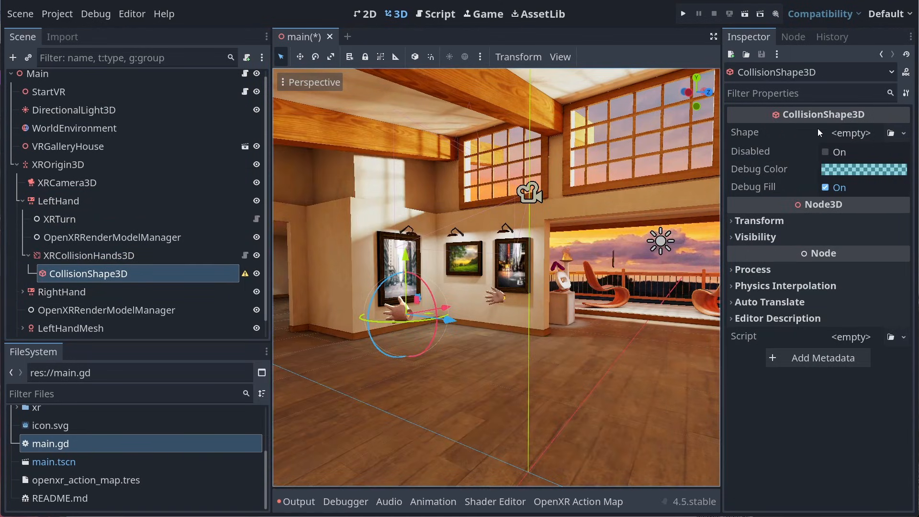
left_click(903, 133)
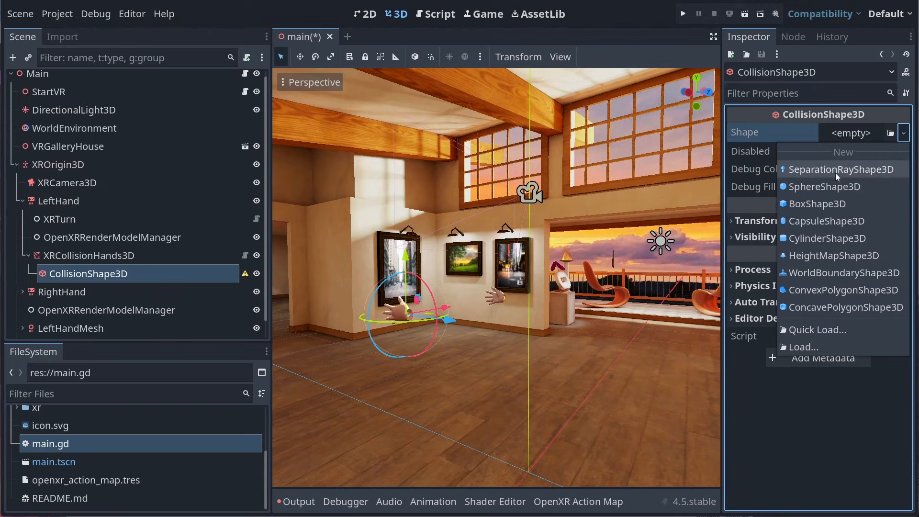
left_click(818, 204)
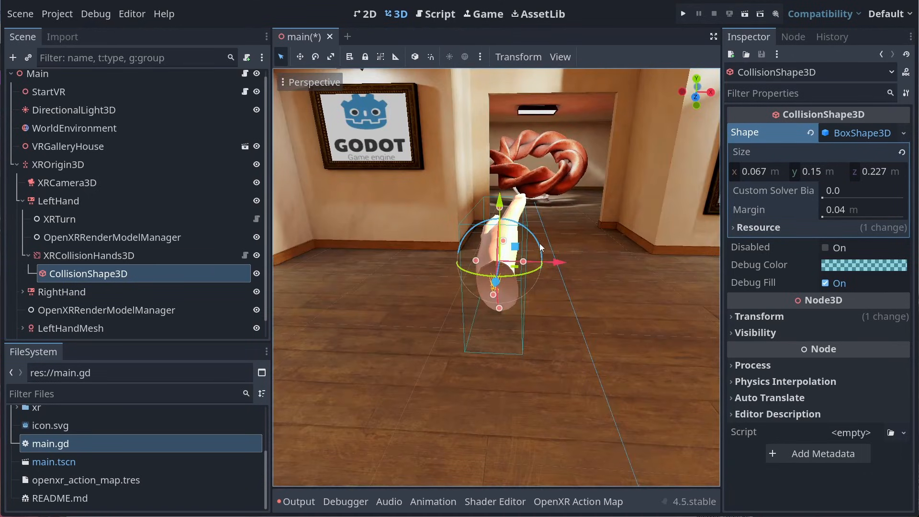
- Move the render model manager into XRCollisionHands3D, copy the setup to RightHand with Right Hand tracker
left_click(112, 237)
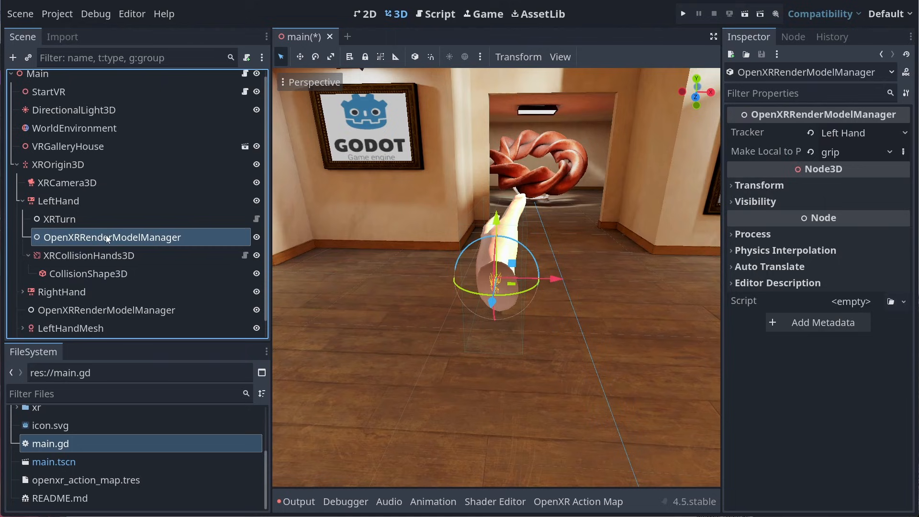
left_click(89, 255)
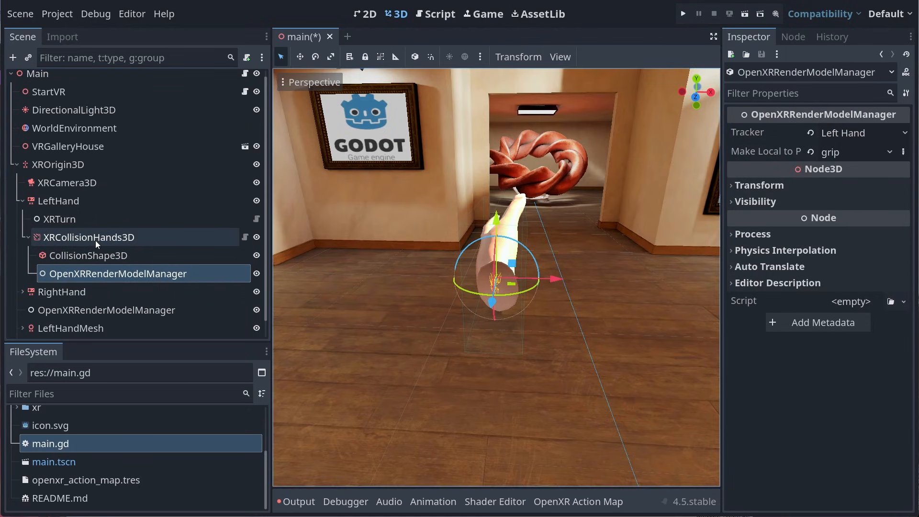
left_click(89, 237)
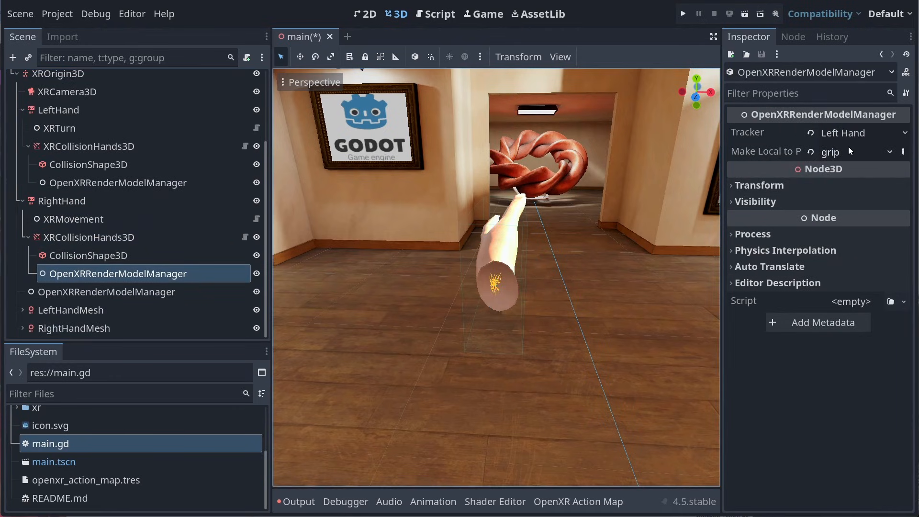
left_click(864, 133)
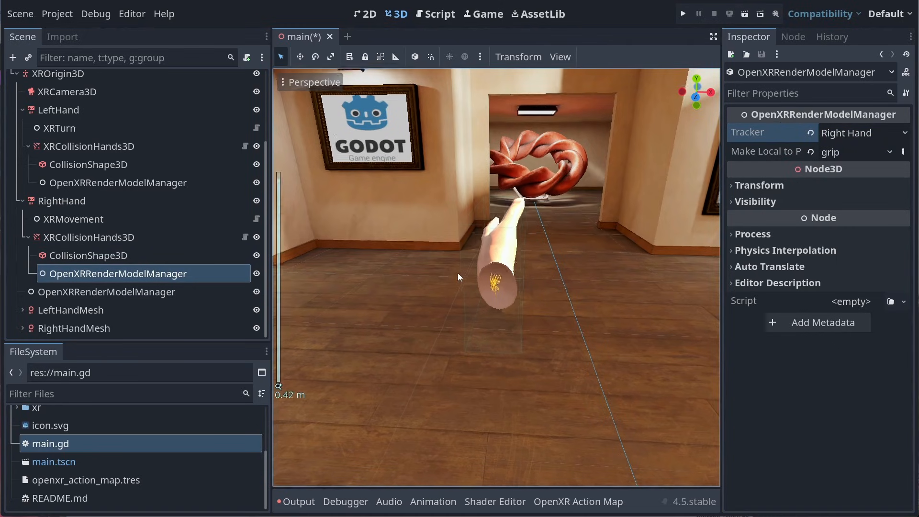
left_click(89, 237)
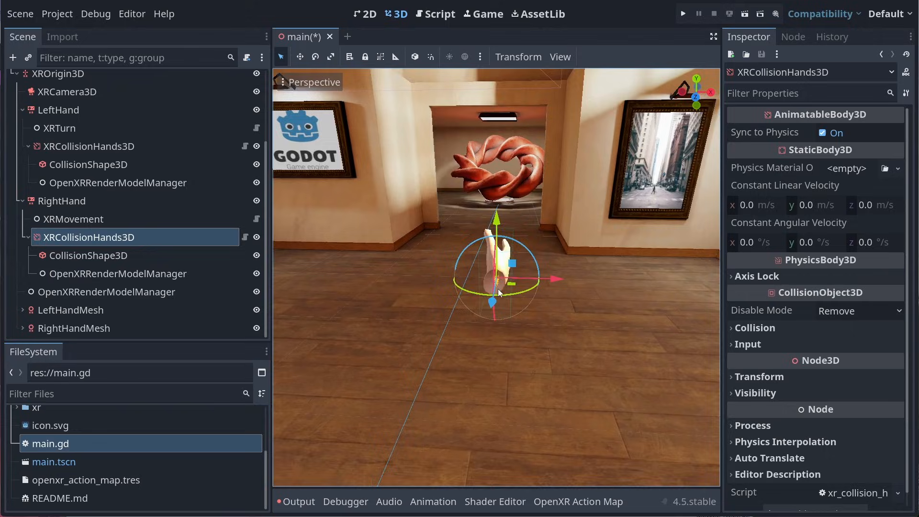
left_click(88, 255)
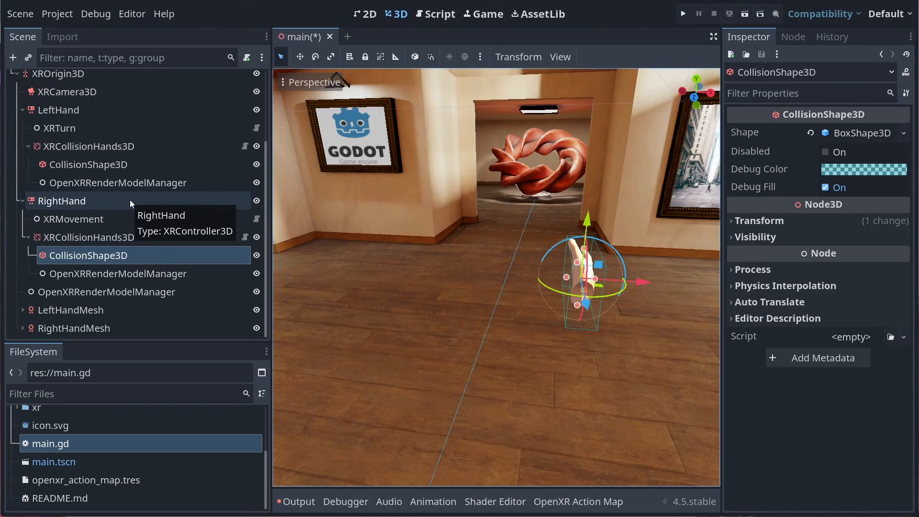
mouse_move(65, 319)
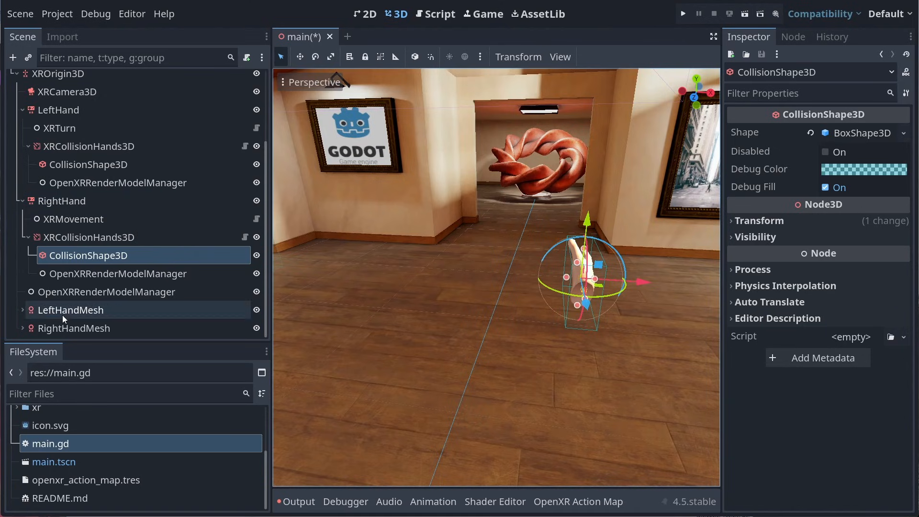
- Check LeftHandMesh's tracker settings, then open xr_hand_pose_offset.gd in the script editor
left_click(70, 310)
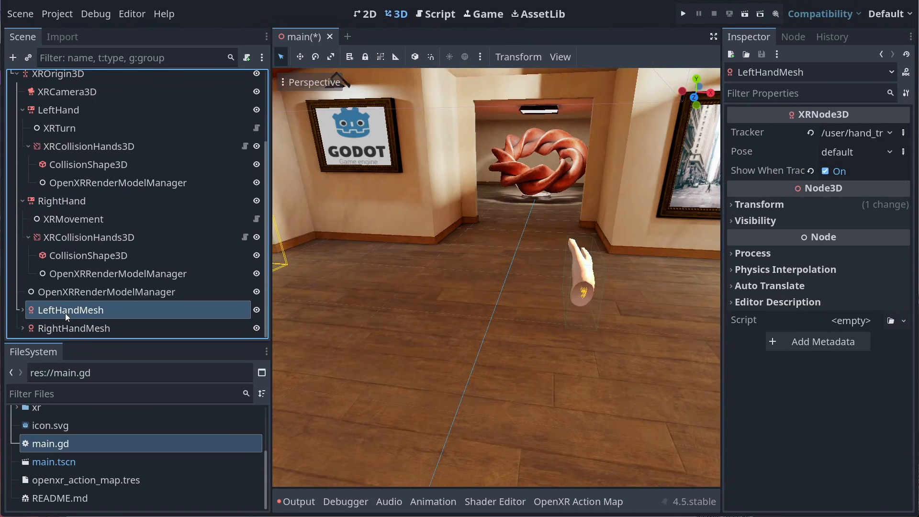
mouse_move(65, 316)
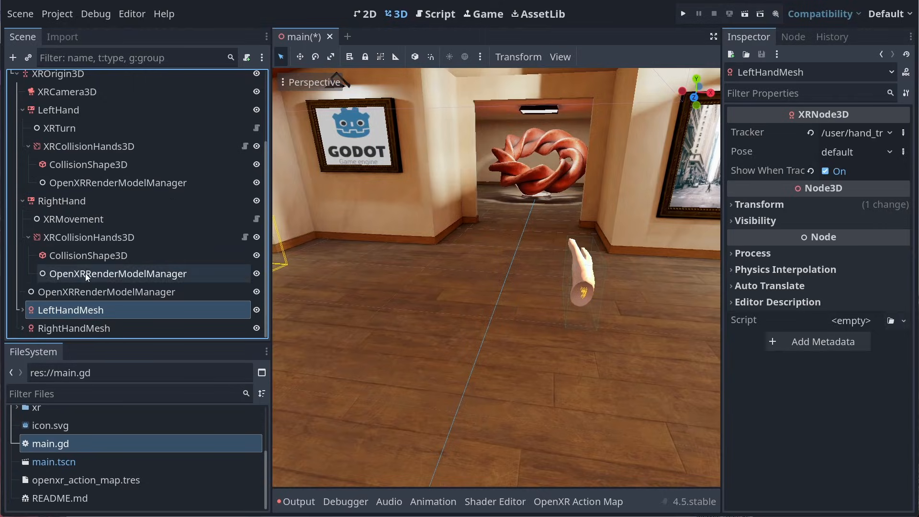
left_click(434, 13)
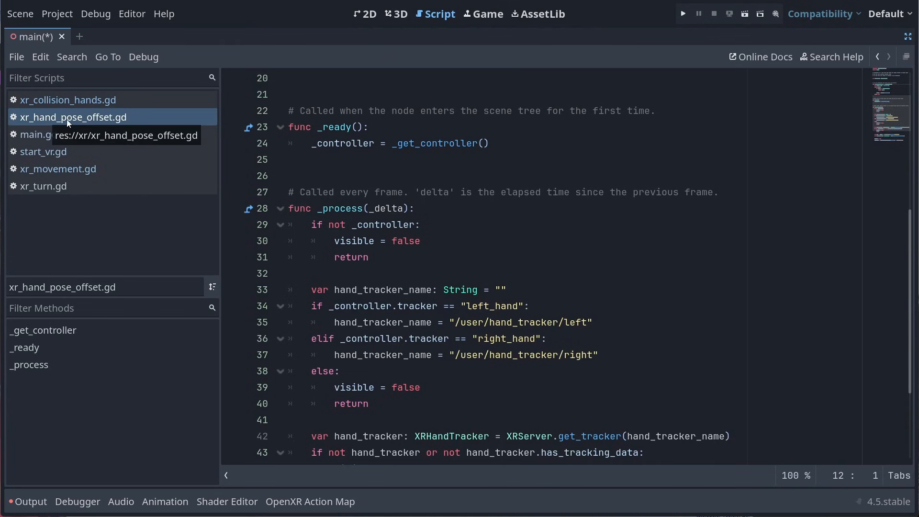
mouse_move(206, 165)
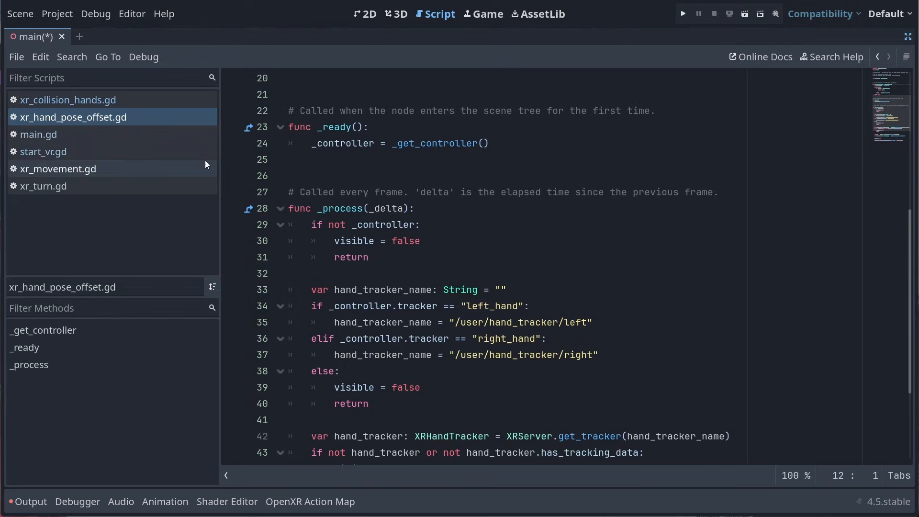
mouse_move(503, 224)
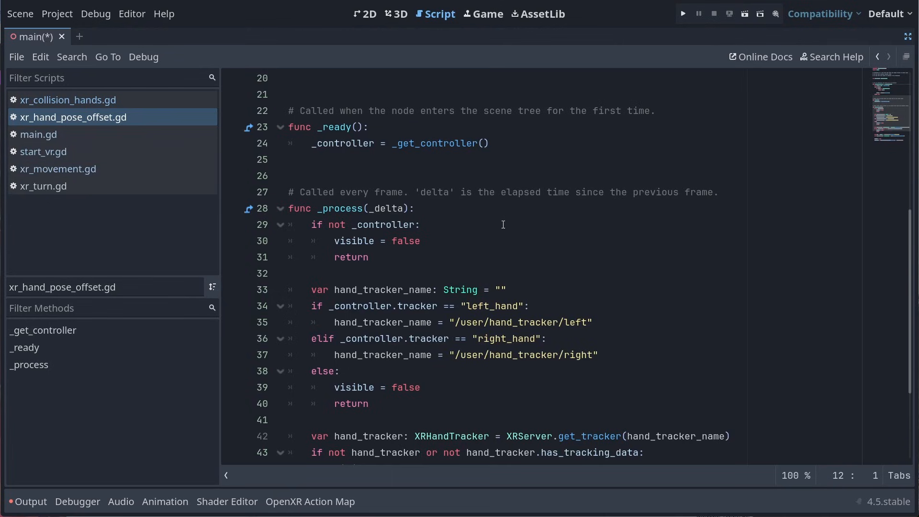
scroll("down", 3)
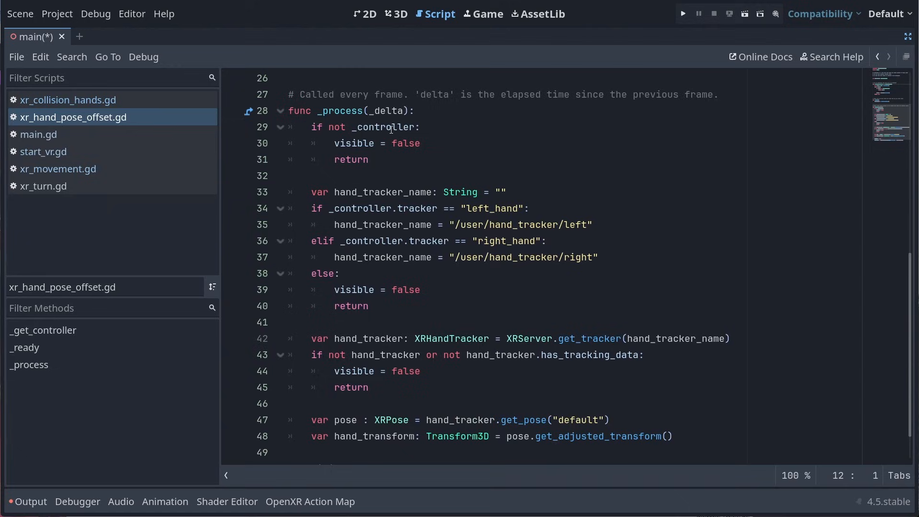
scroll("up", 3)
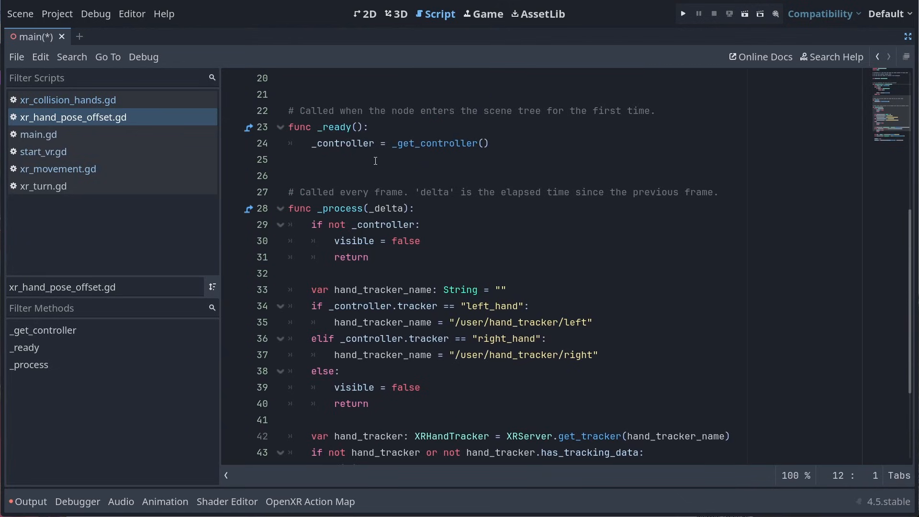
mouse_move(469, 144)
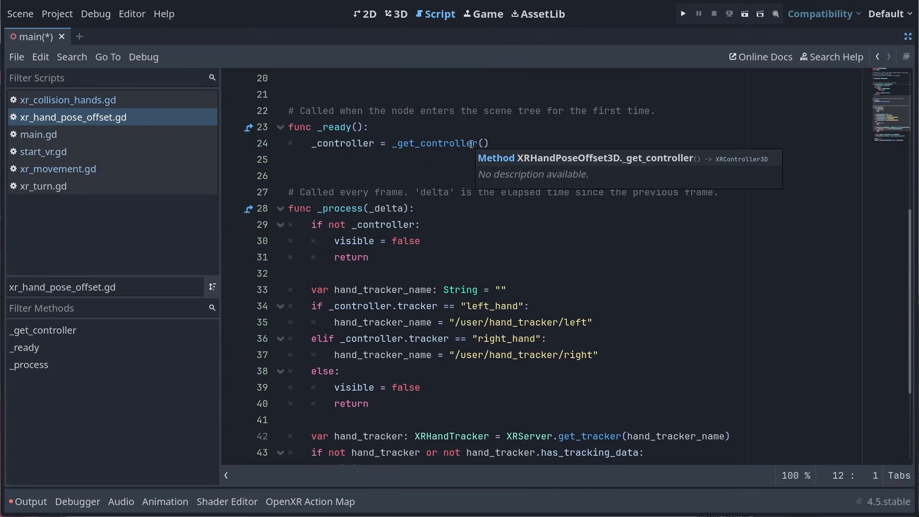
scroll("up", 3)
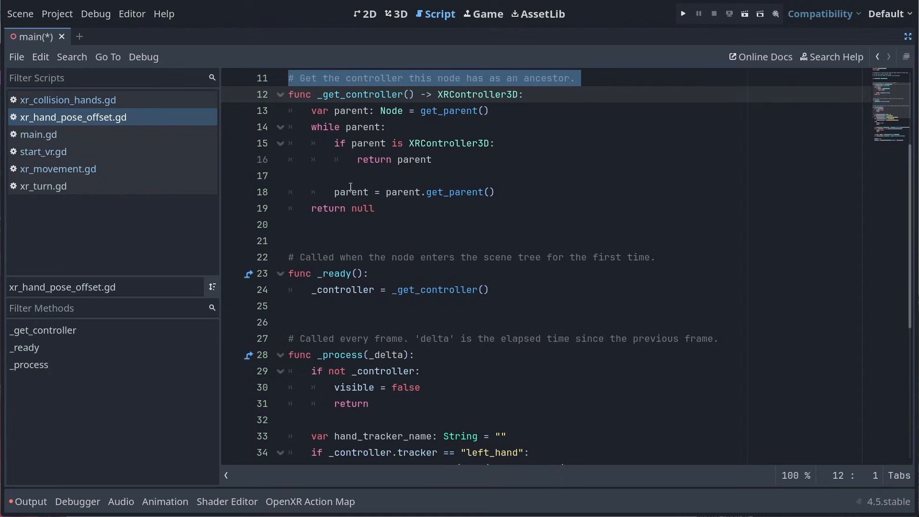
mouse_move(453, 241)
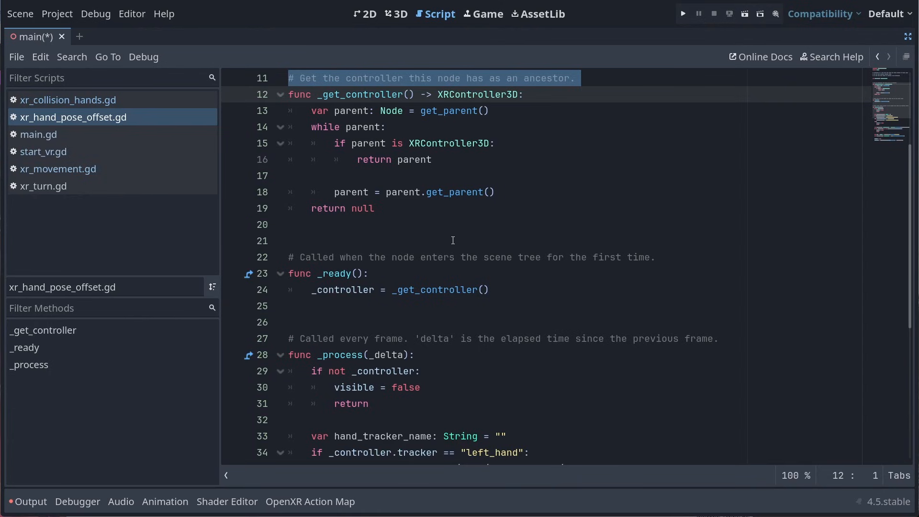
scroll("down", 3)
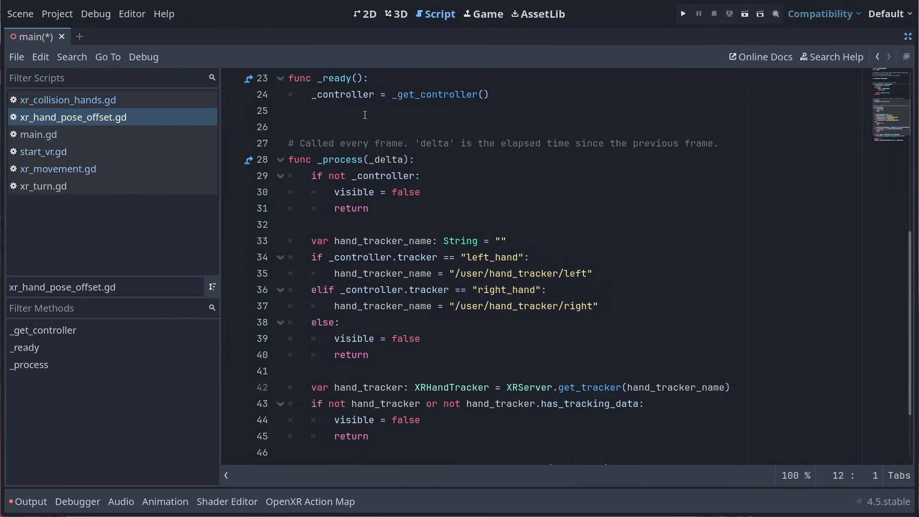
mouse_move(442, 354)
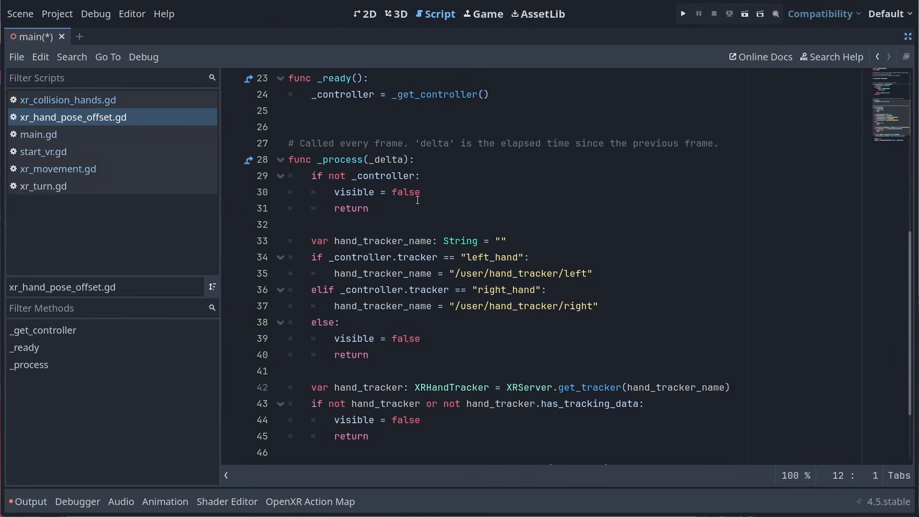
mouse_move(419, 232)
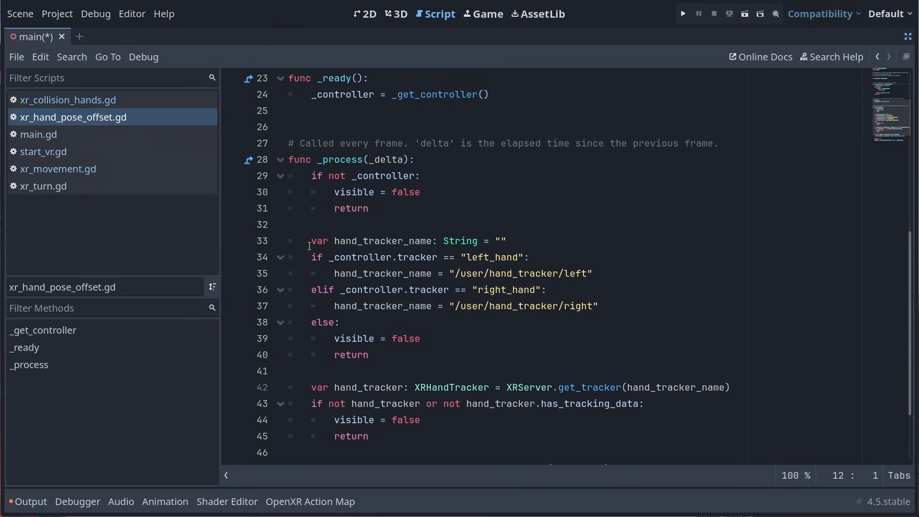
left_click(533, 256)
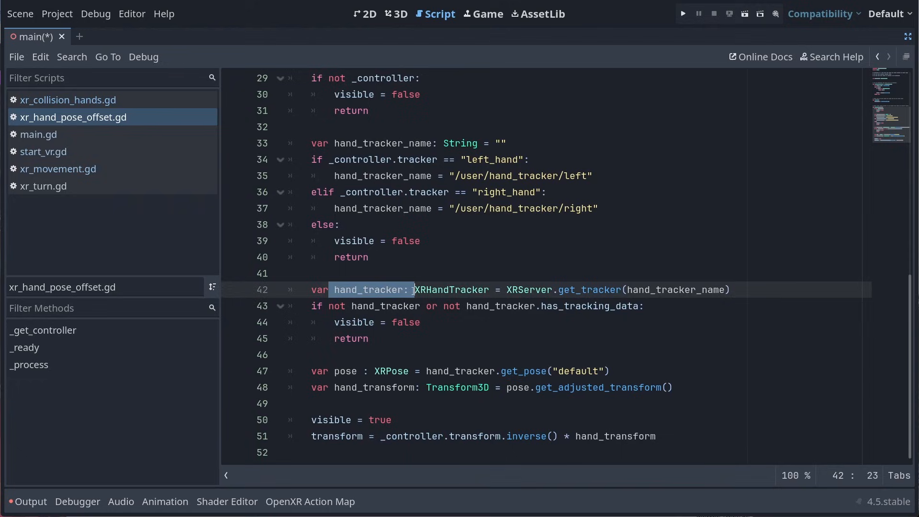
left_click(645, 306)
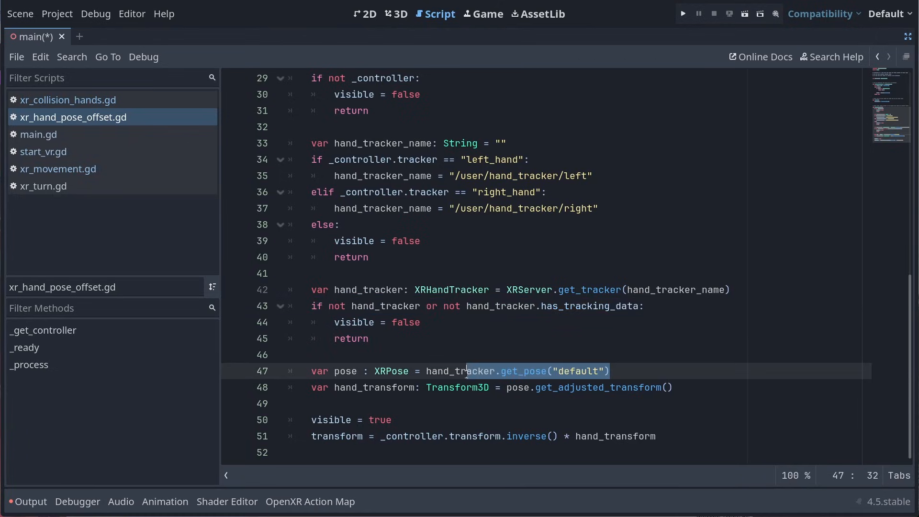
double_click(374, 387)
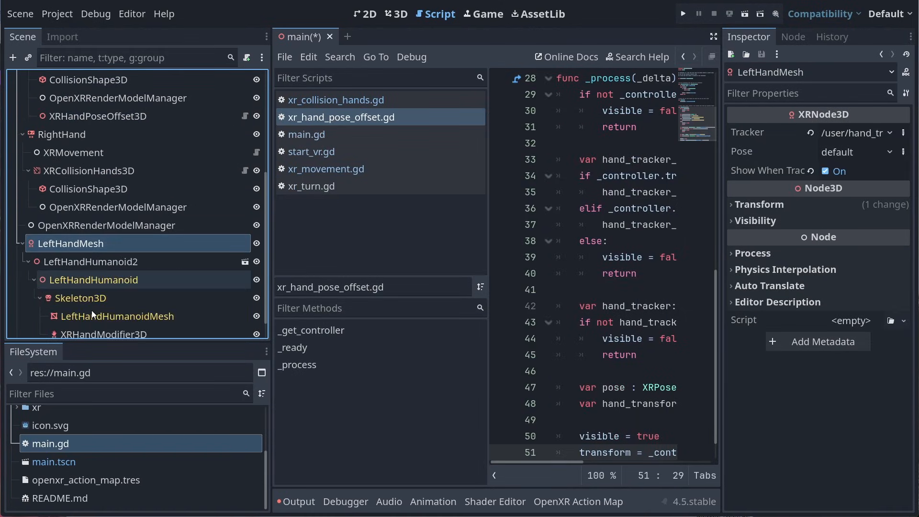
- Reparent LeftHandHumanoid2 under XRHandPoseOffset3D with zeroed transform, then select XRHandModifier3D
left_click(90, 262)
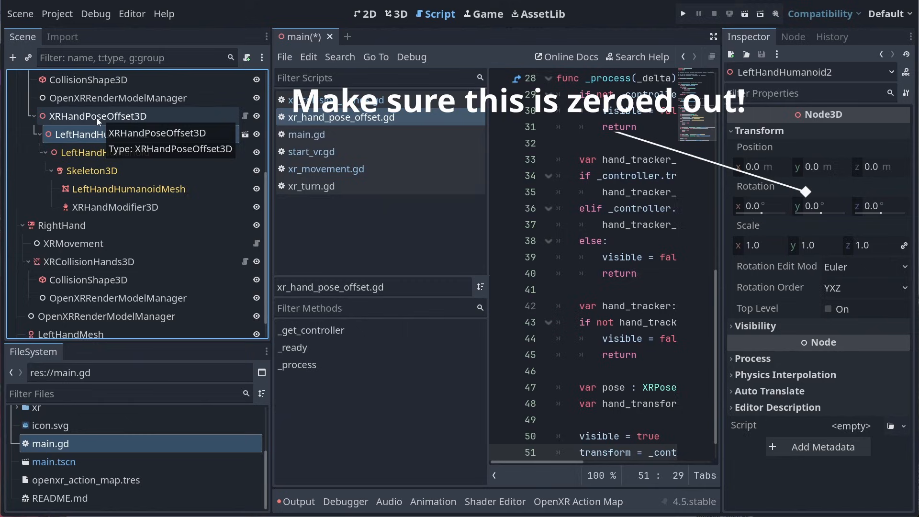
left_click(115, 207)
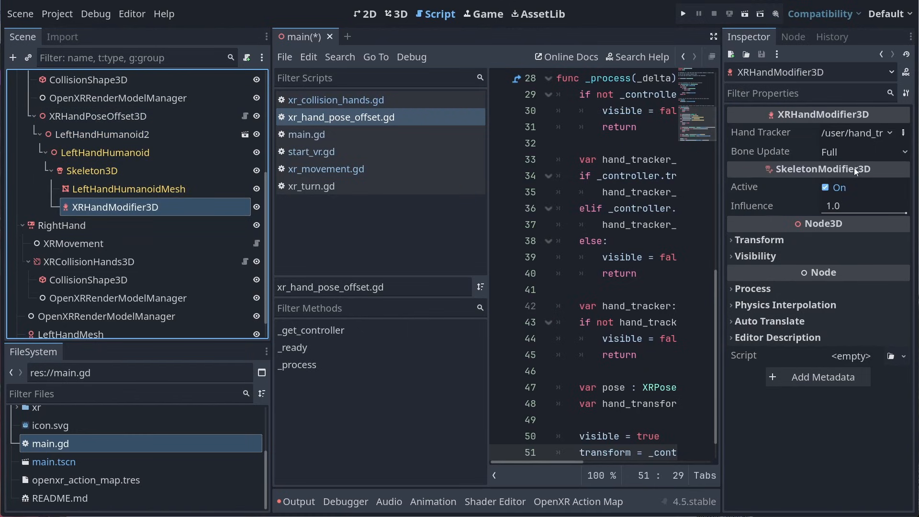